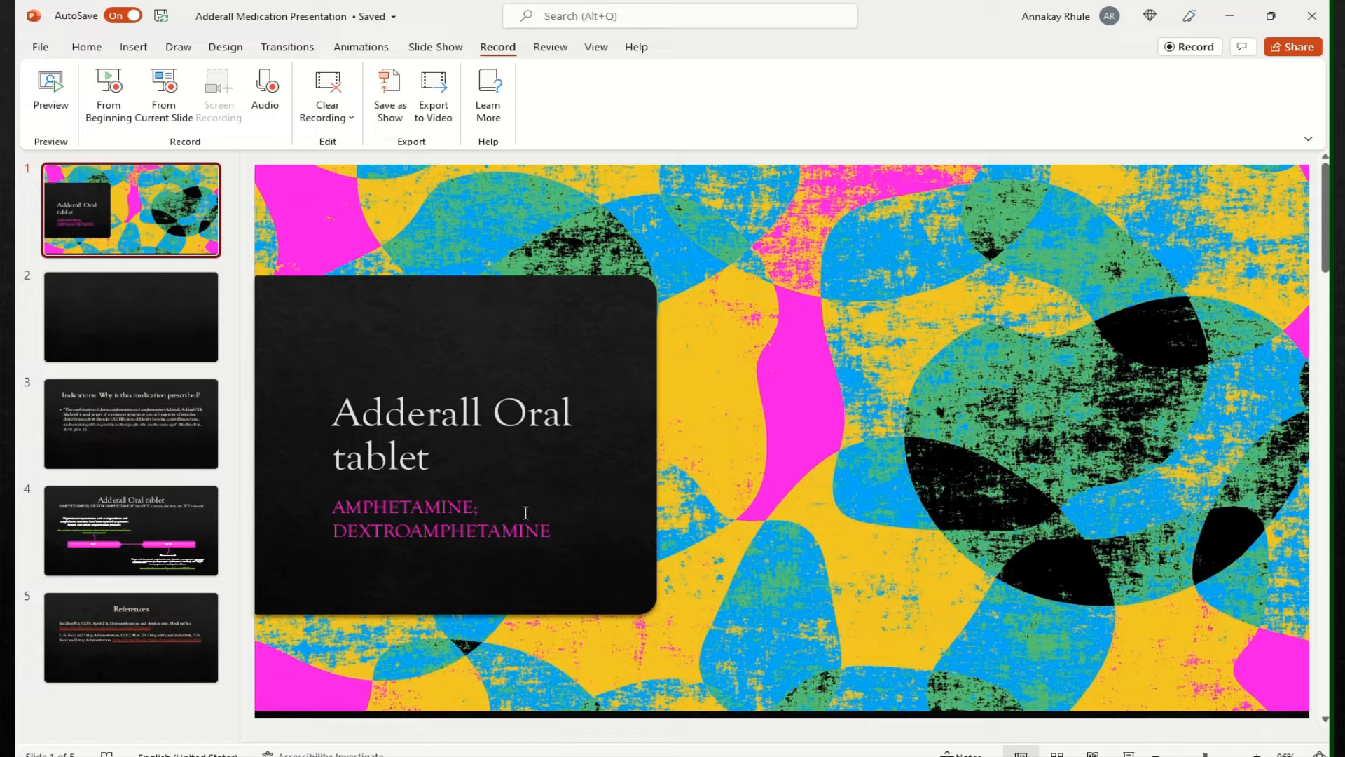
mouse_move(384, 538)
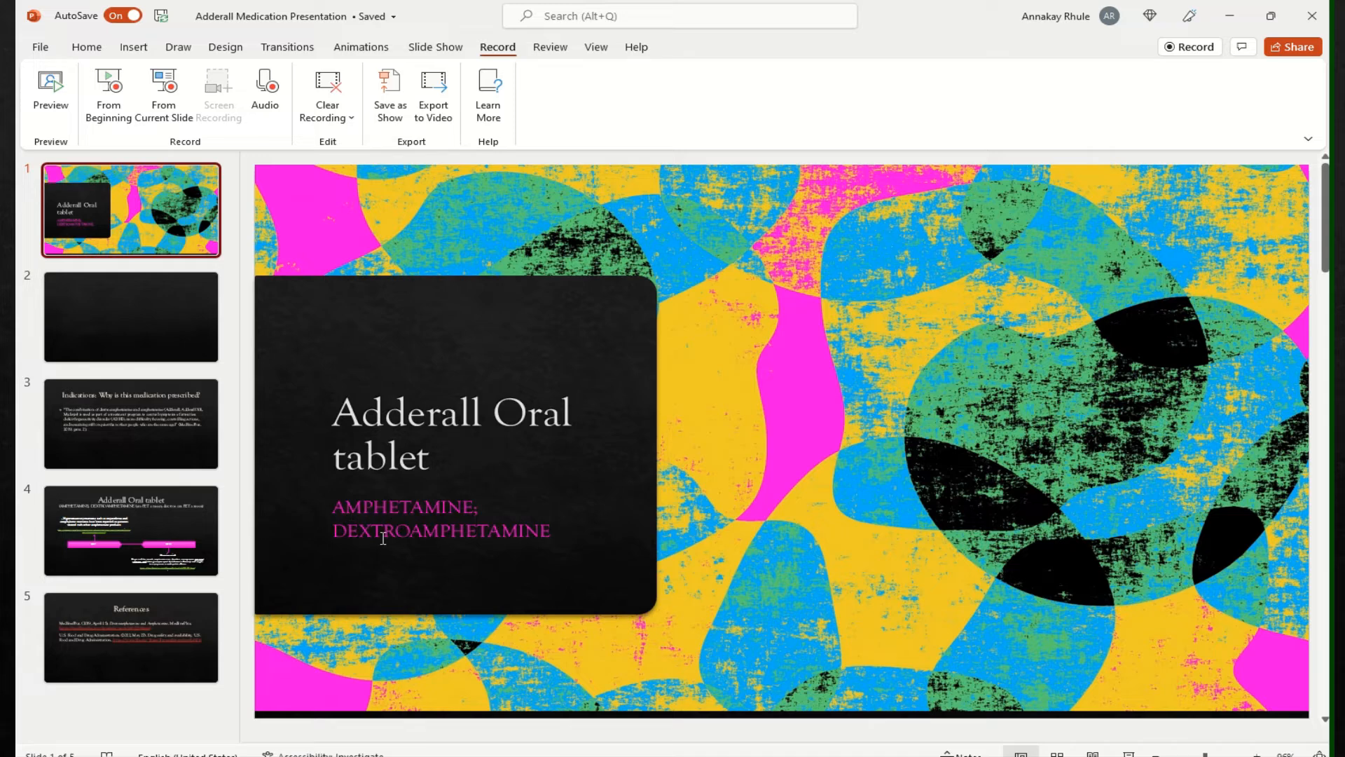
mouse_move(449, 566)
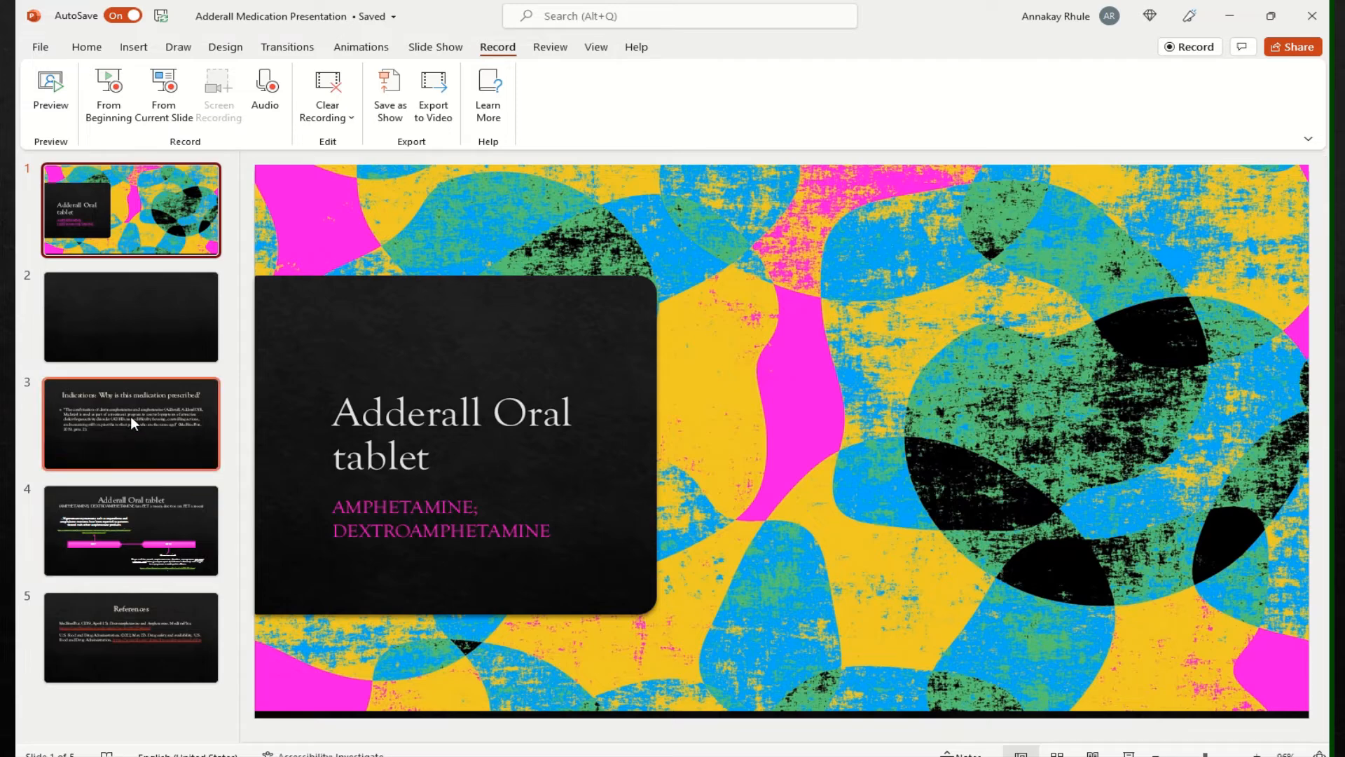
Step: Show slide 3, the Indications slide quoting MedlinePlus on treating ADHD symptoms
click(130, 423)
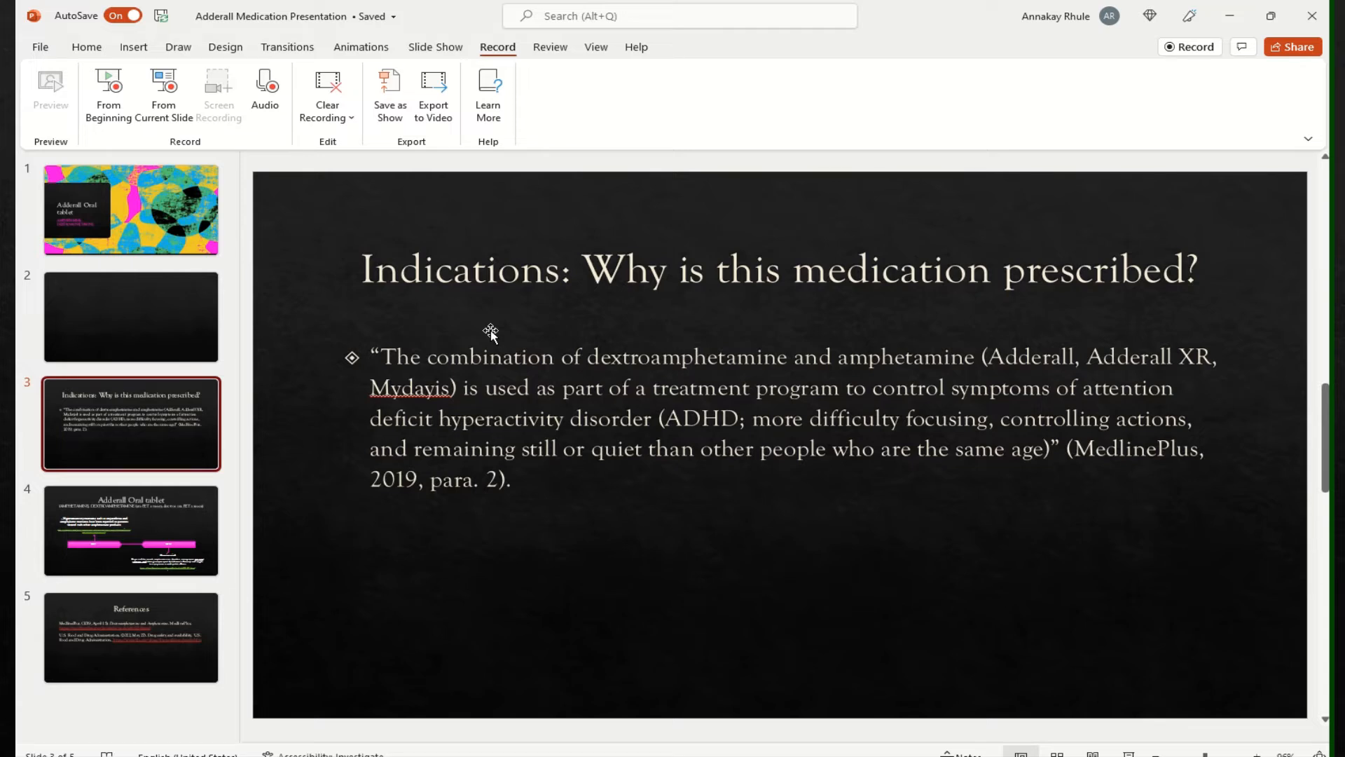
mouse_move(995, 369)
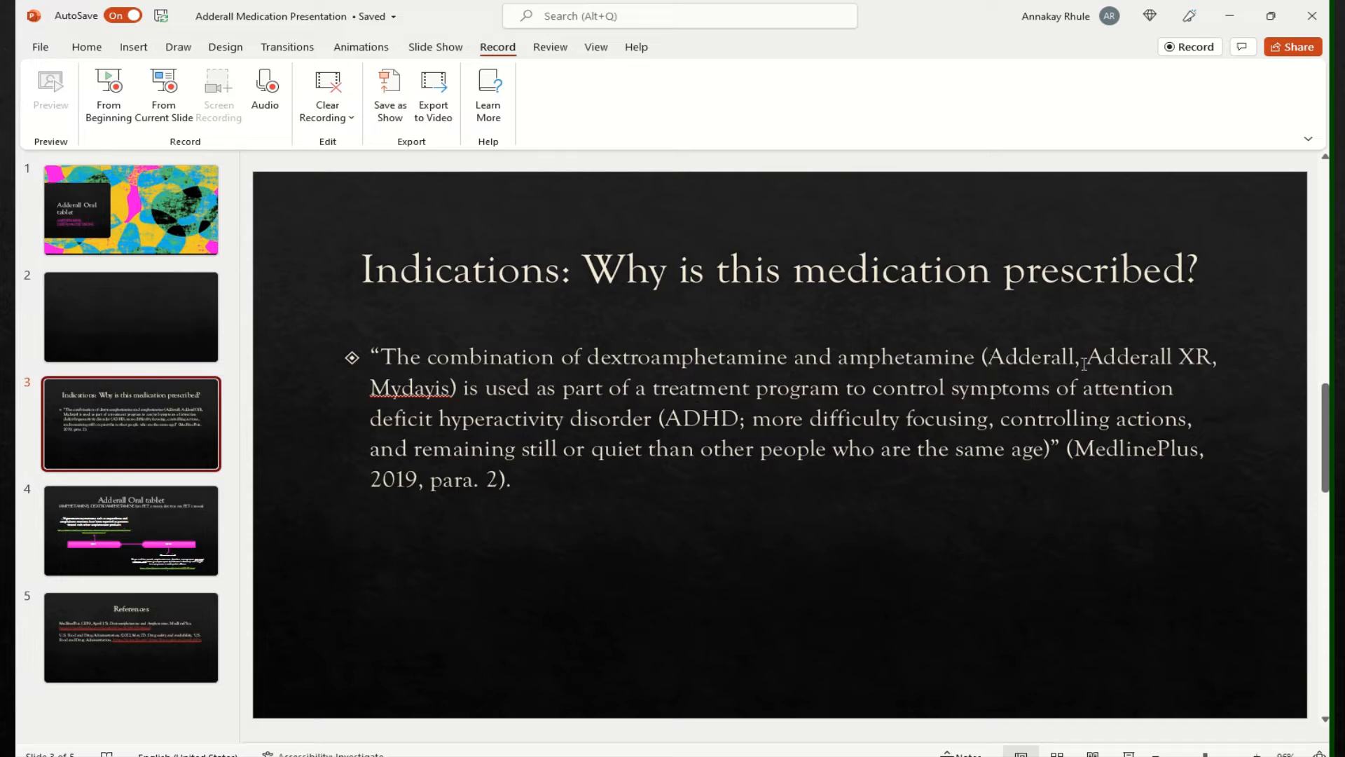
mouse_move(1208, 361)
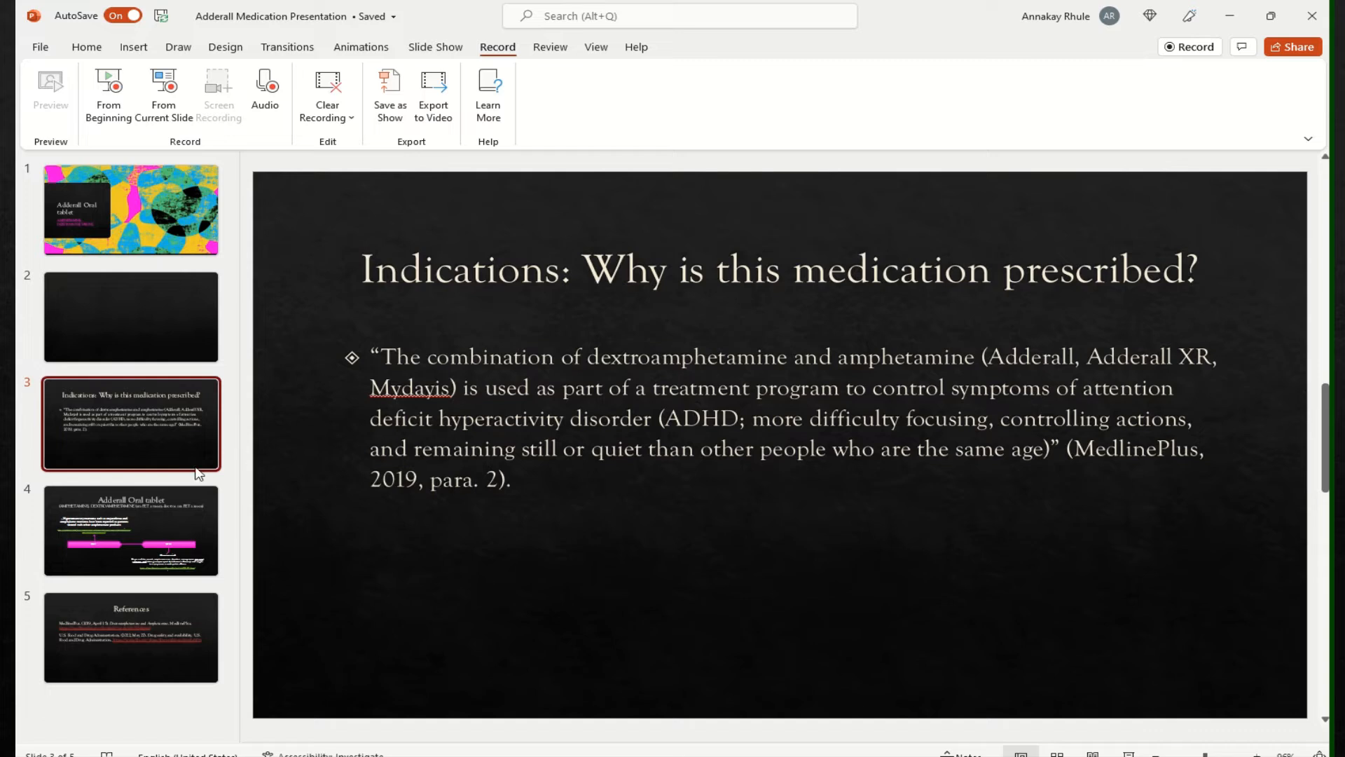
Step: Show slide 4, the Adderall oral tablet slide with the 2017–2022 timeline, title box deselected
click(130, 530)
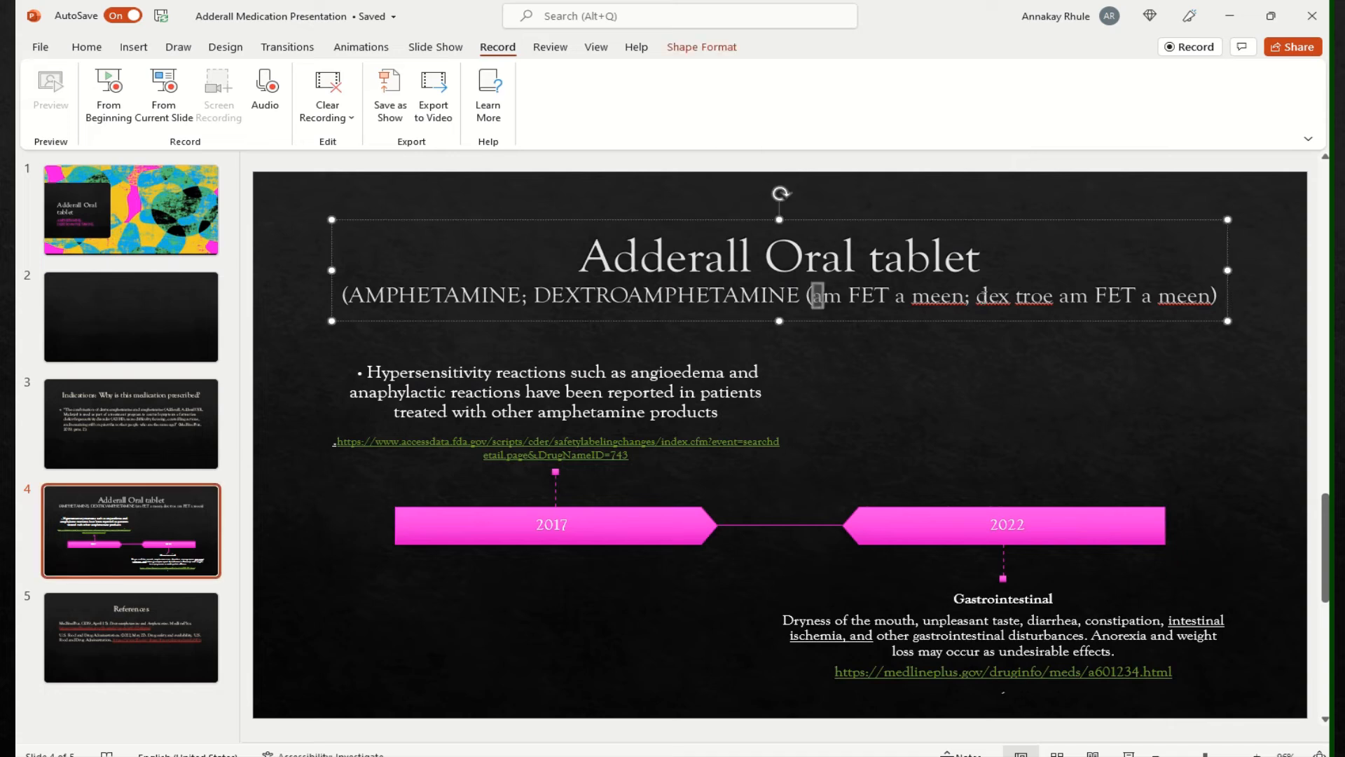
click(878, 357)
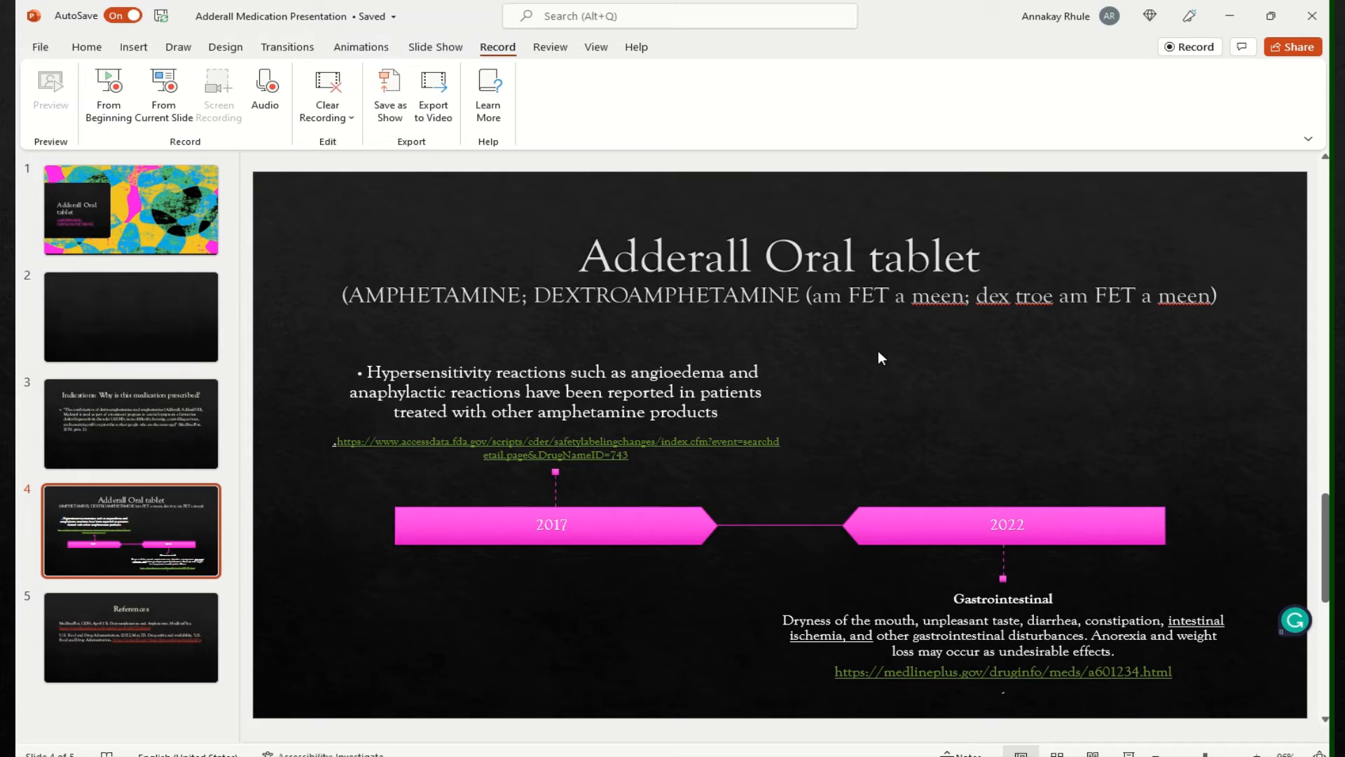
mouse_move(541, 354)
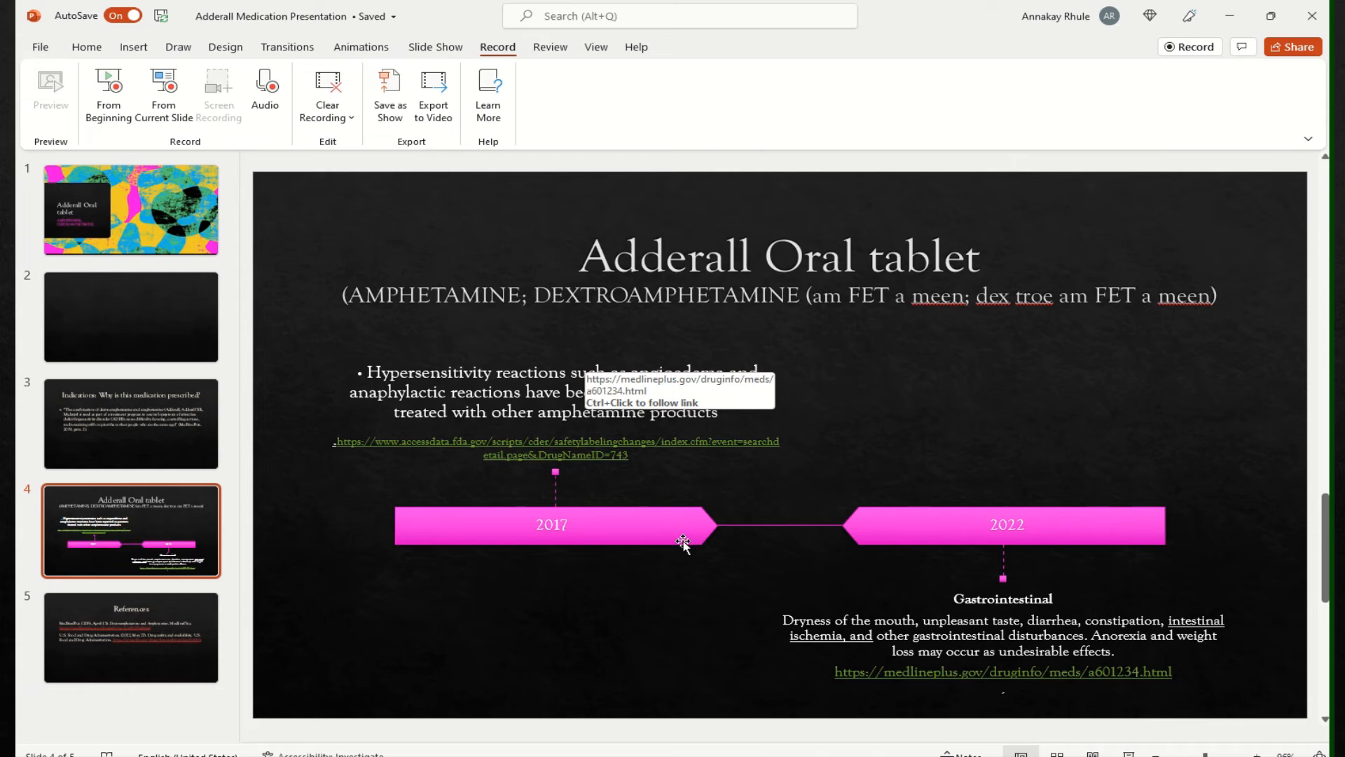
mouse_move(645, 618)
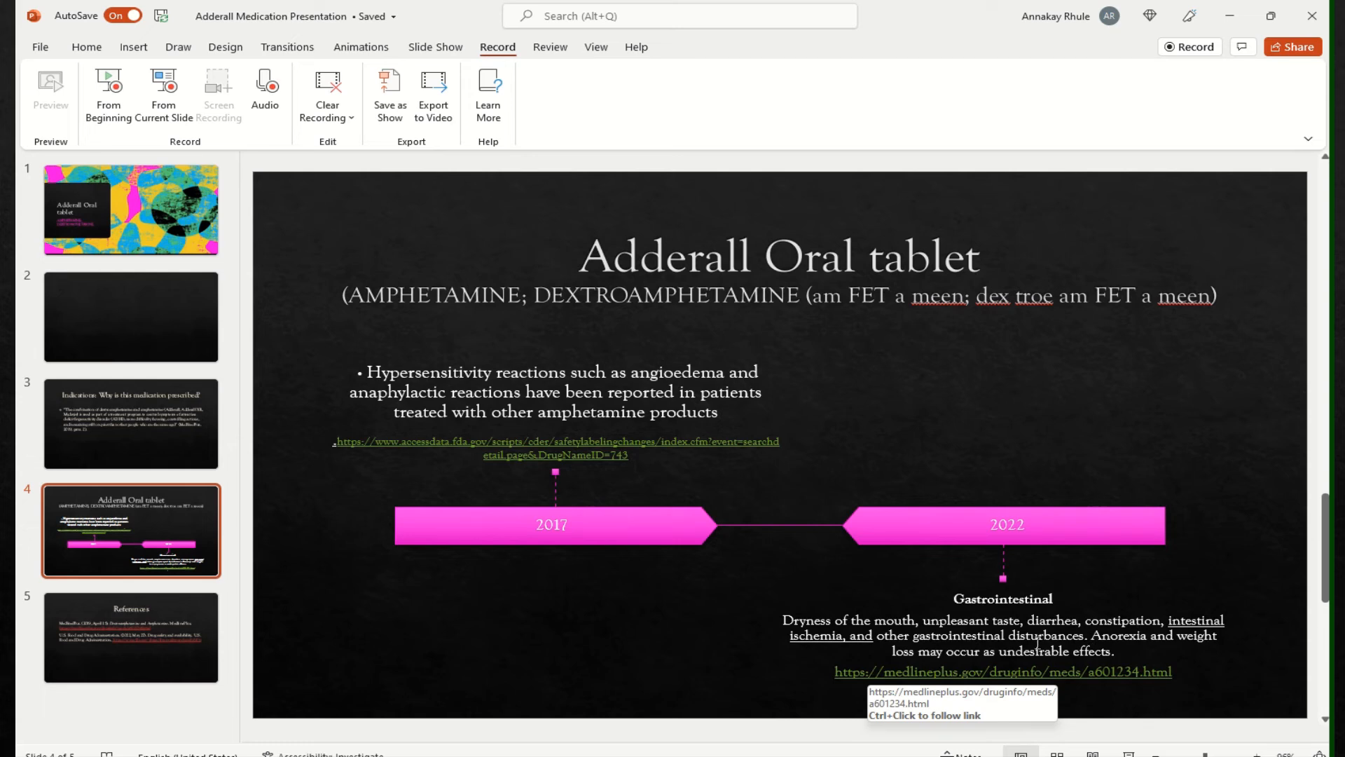
mouse_move(1137, 641)
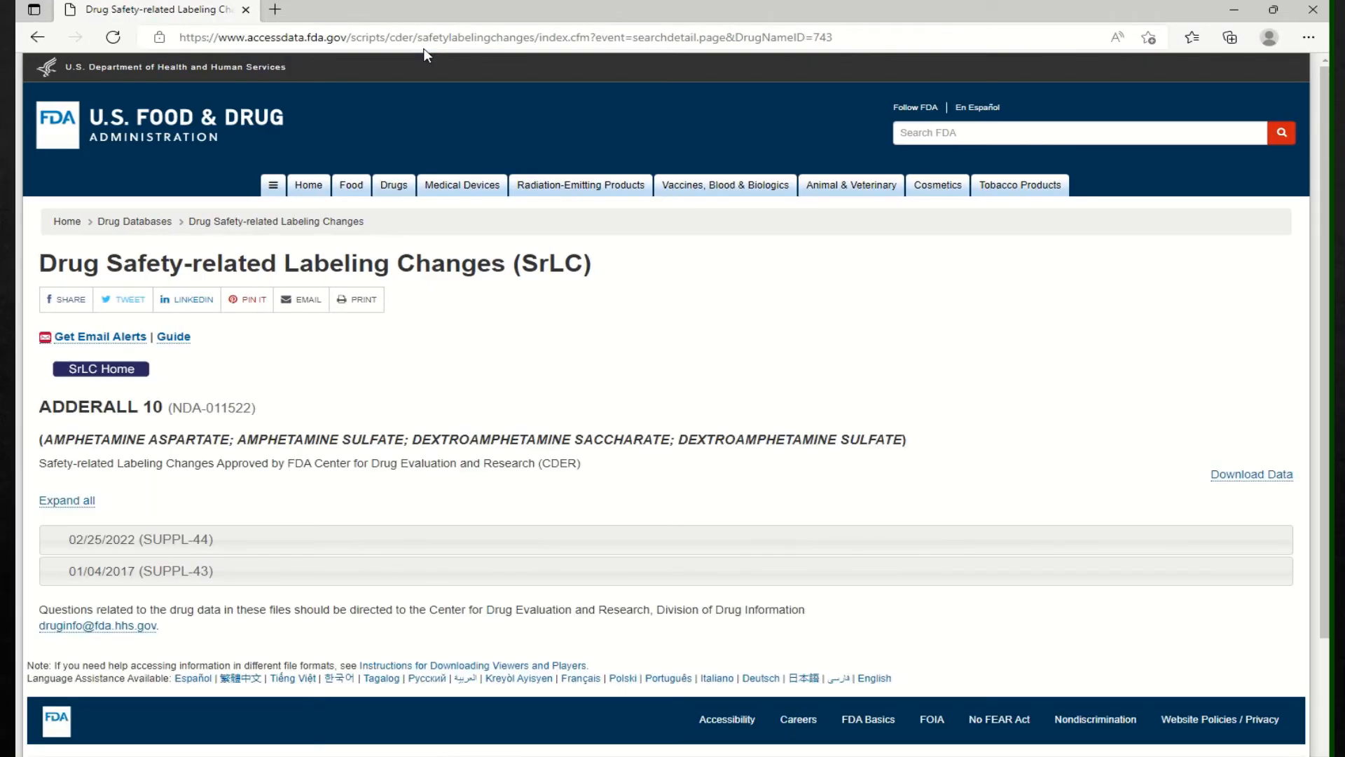
mouse_move(529, 94)
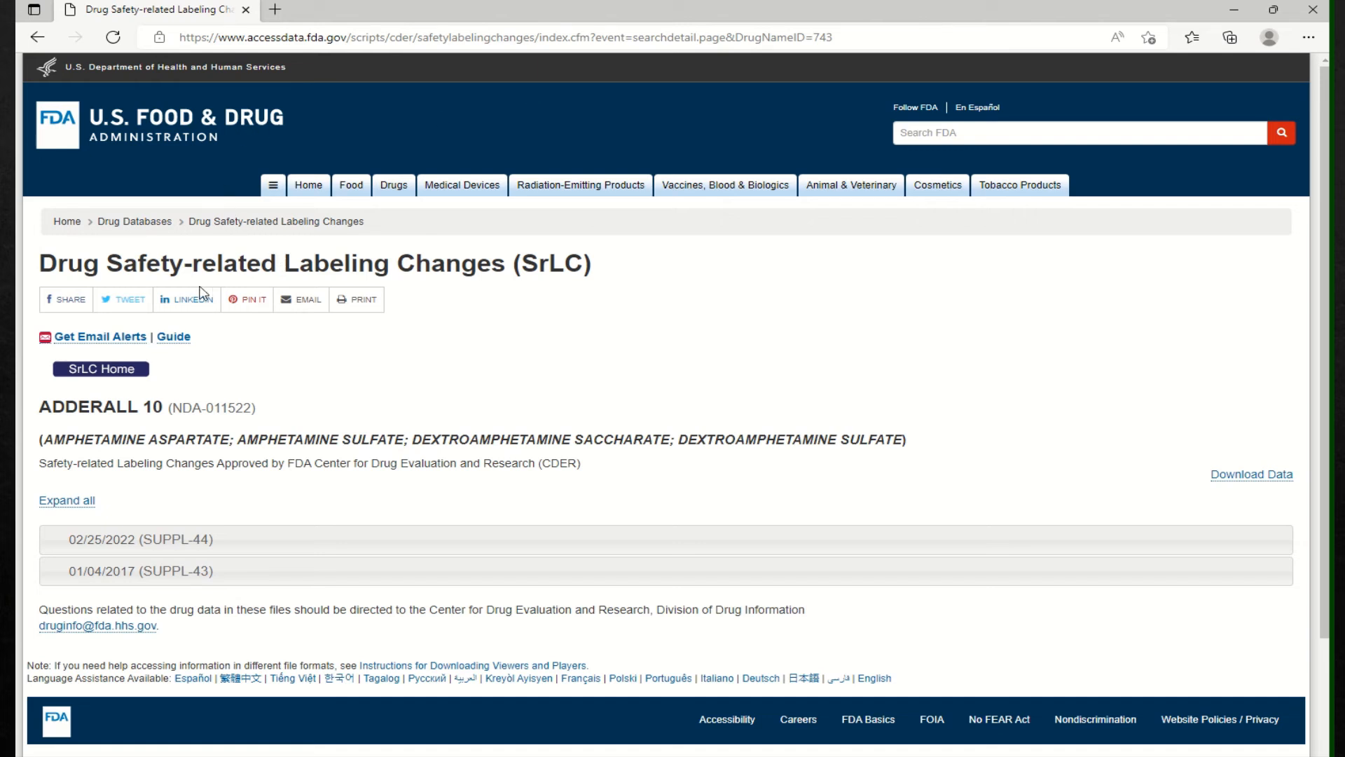
mouse_move(580, 328)
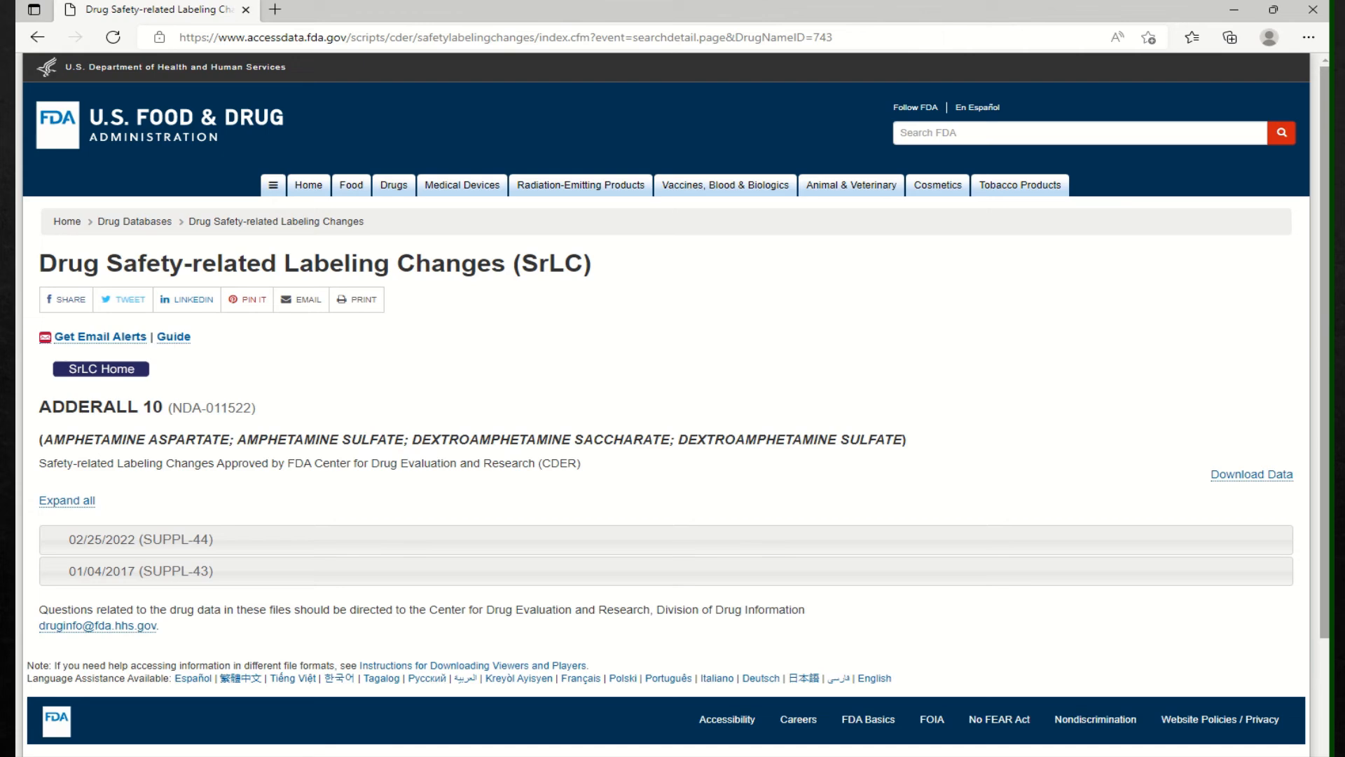
Step: Scroll down the FDA safety labeling changes page toward the 2022 and 2017 supplement entries
scroll(down, 3)
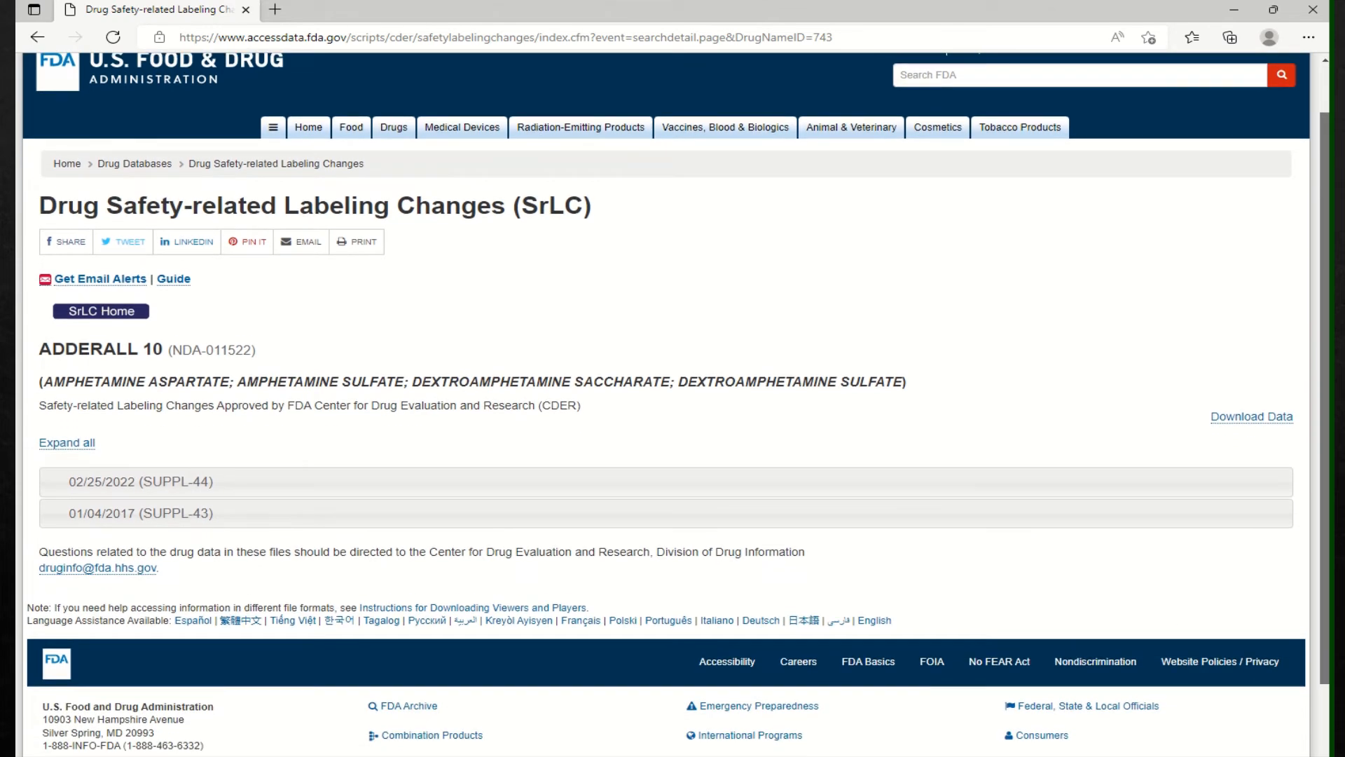
scroll(down, 3)
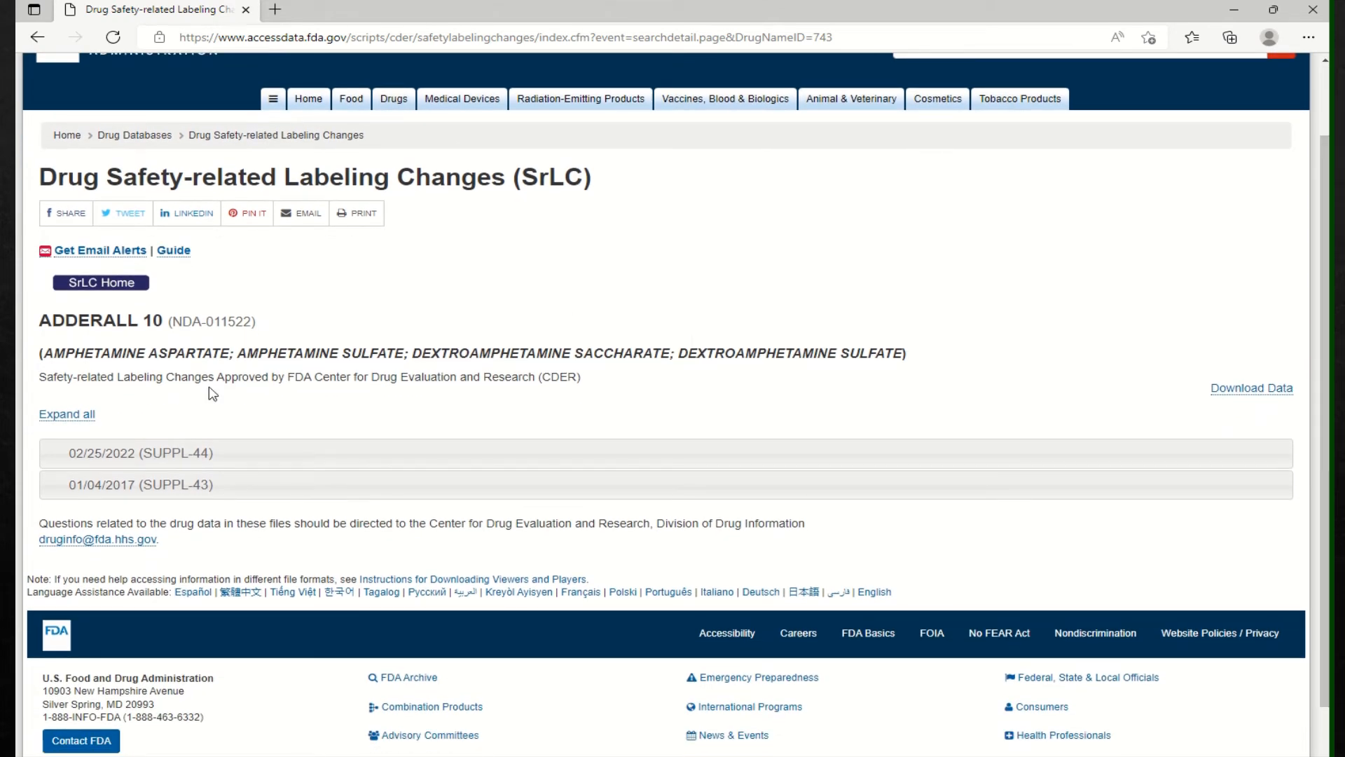
mouse_move(218, 433)
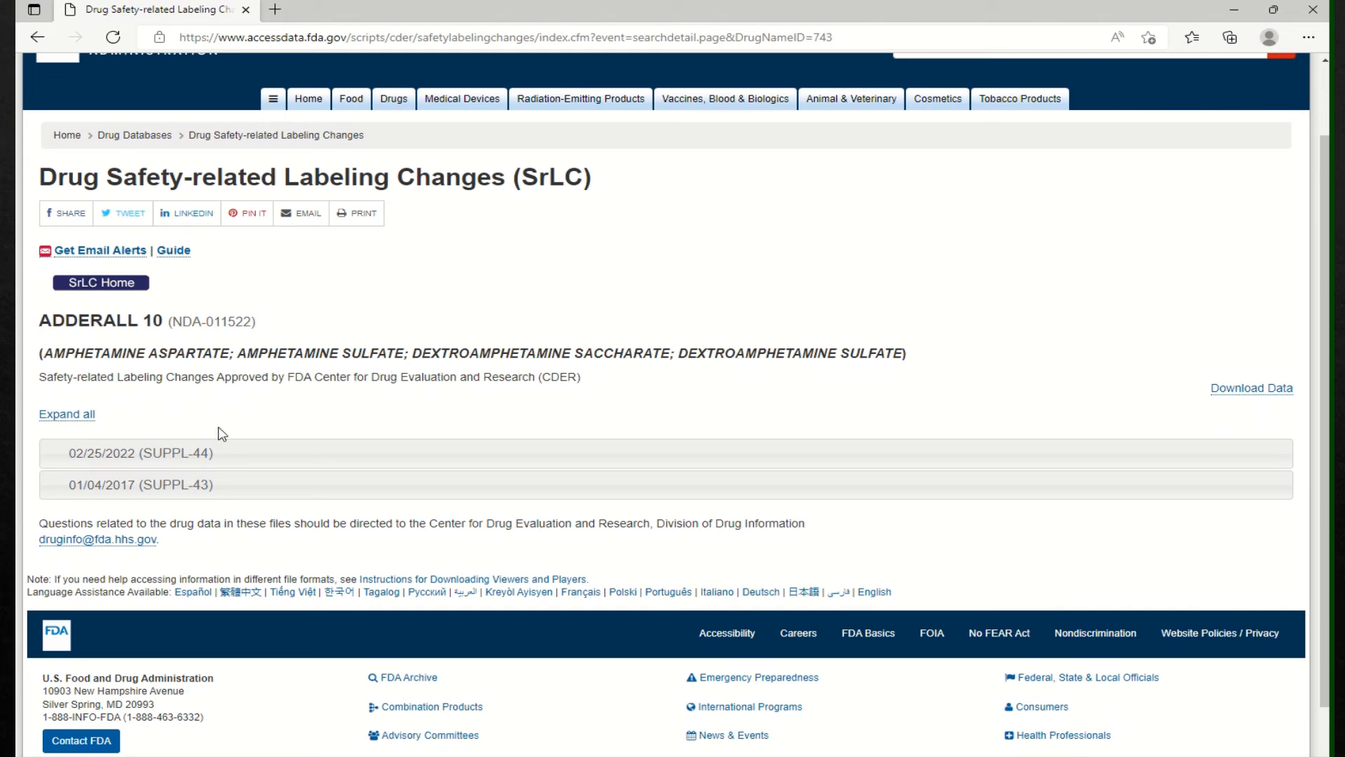
click(137, 484)
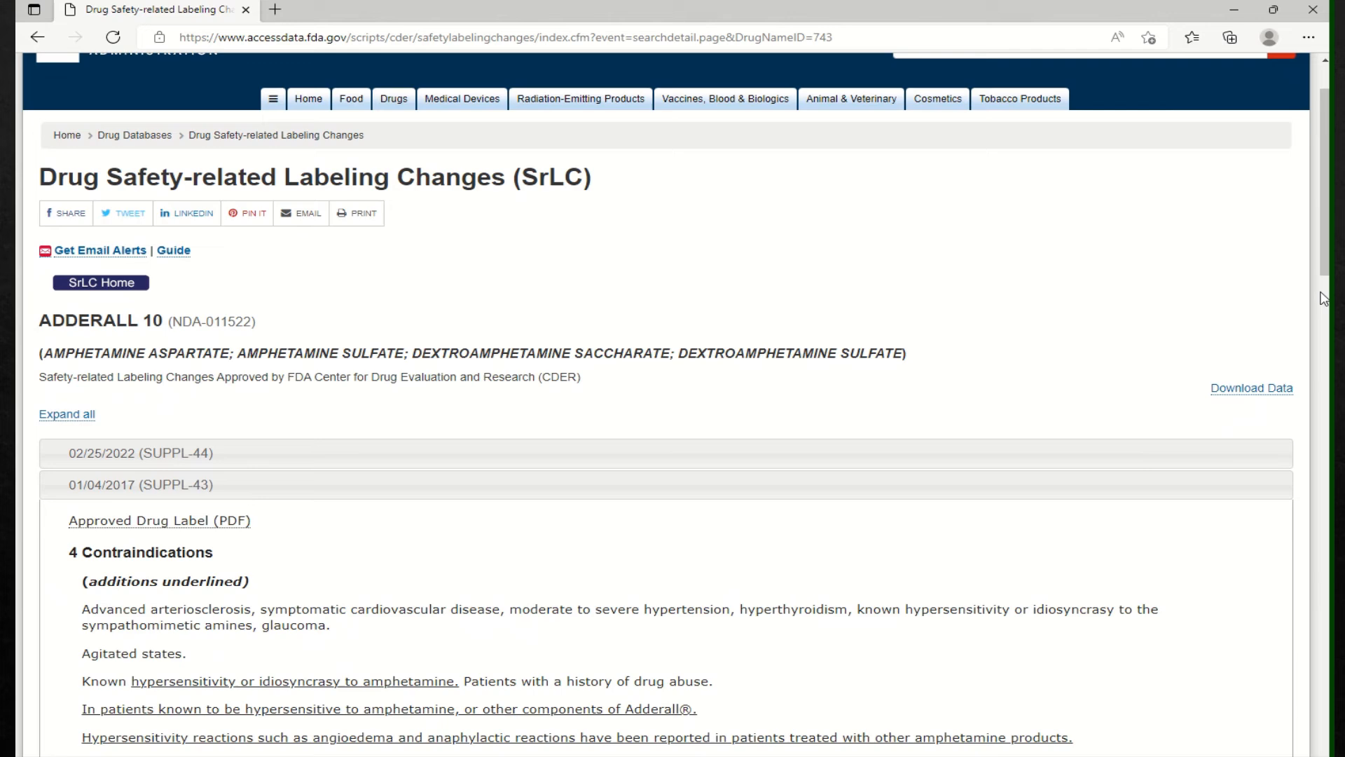
scroll(down, 3)
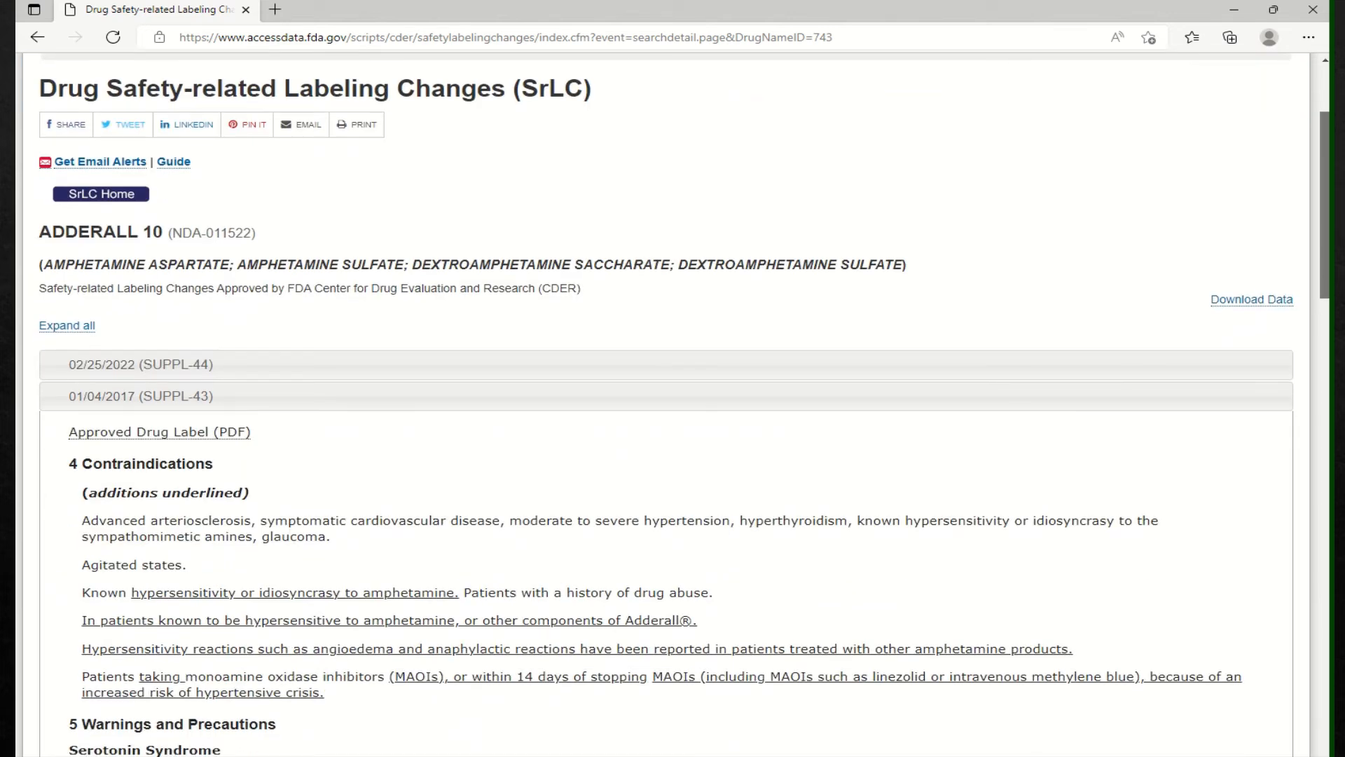
scroll(down, 3)
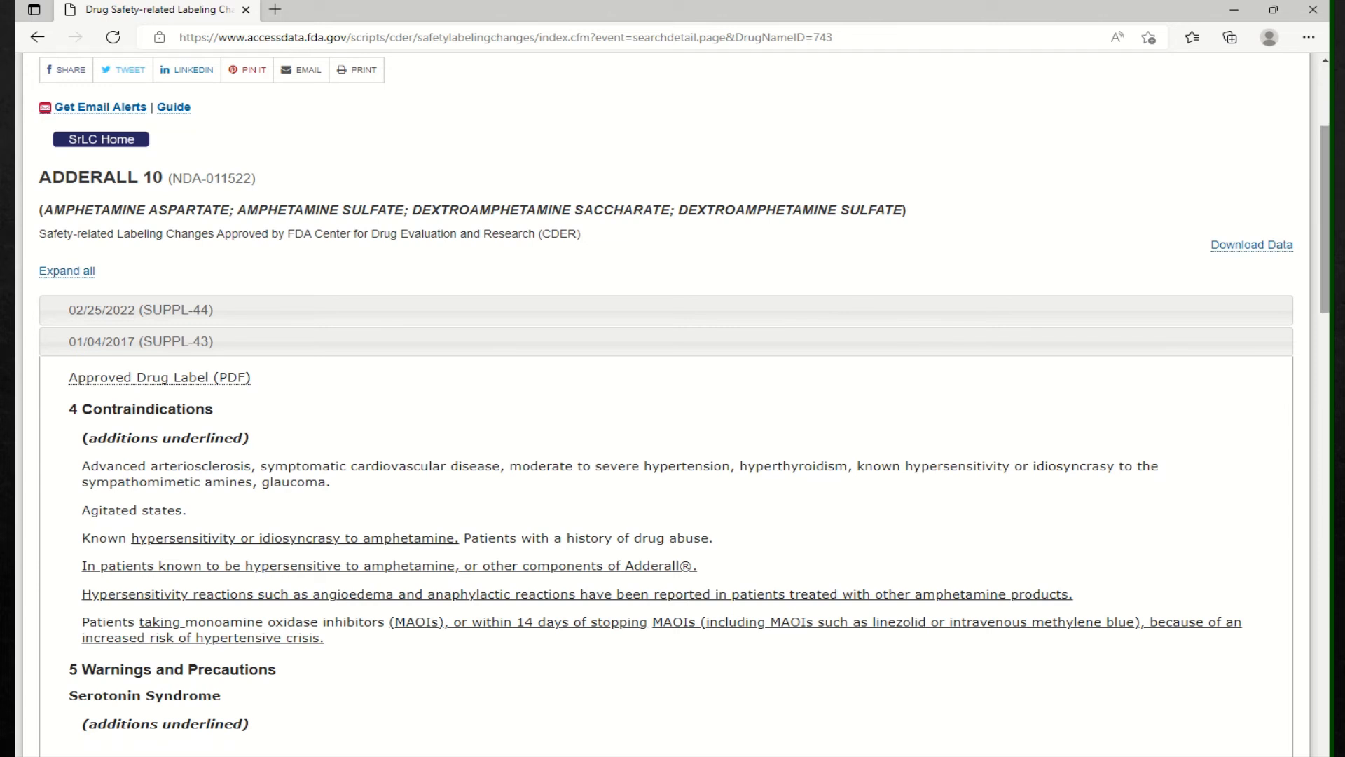
mouse_move(743, 429)
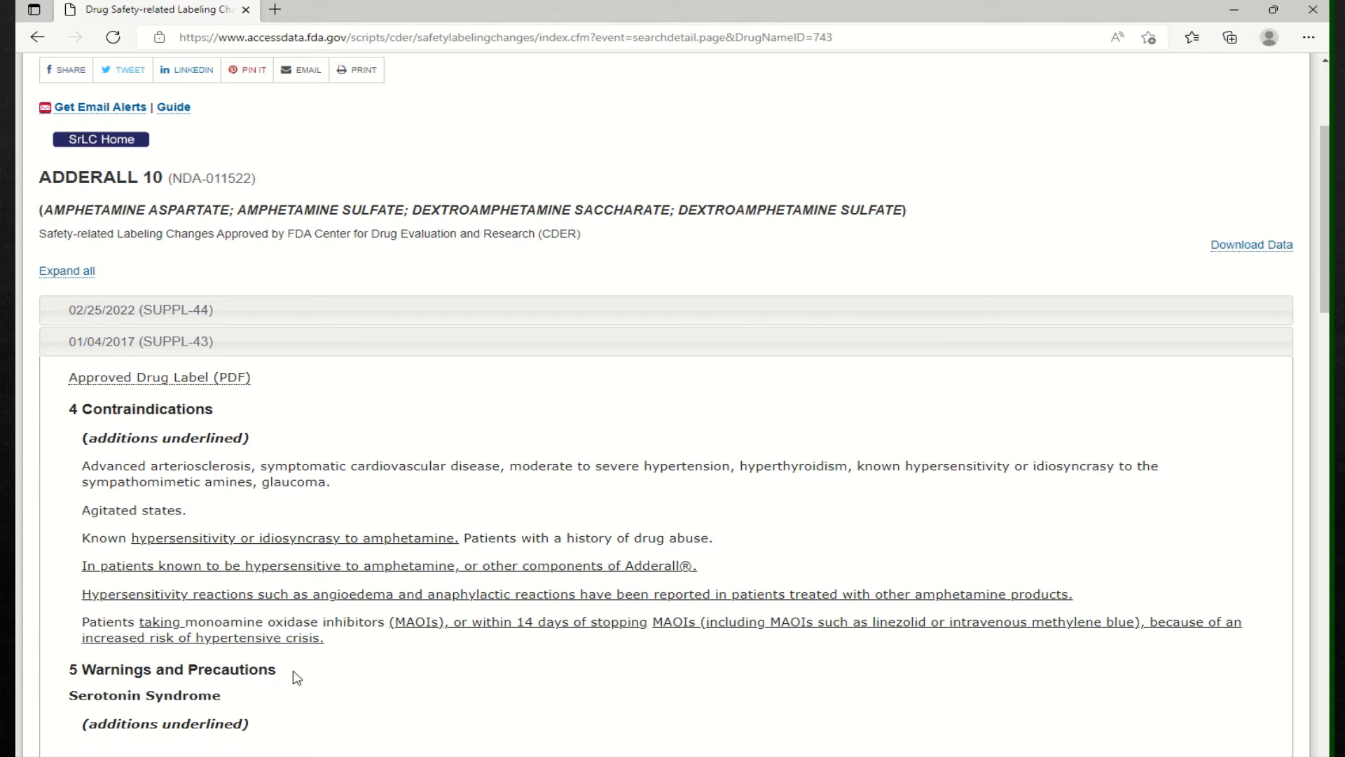
double_click(180, 670)
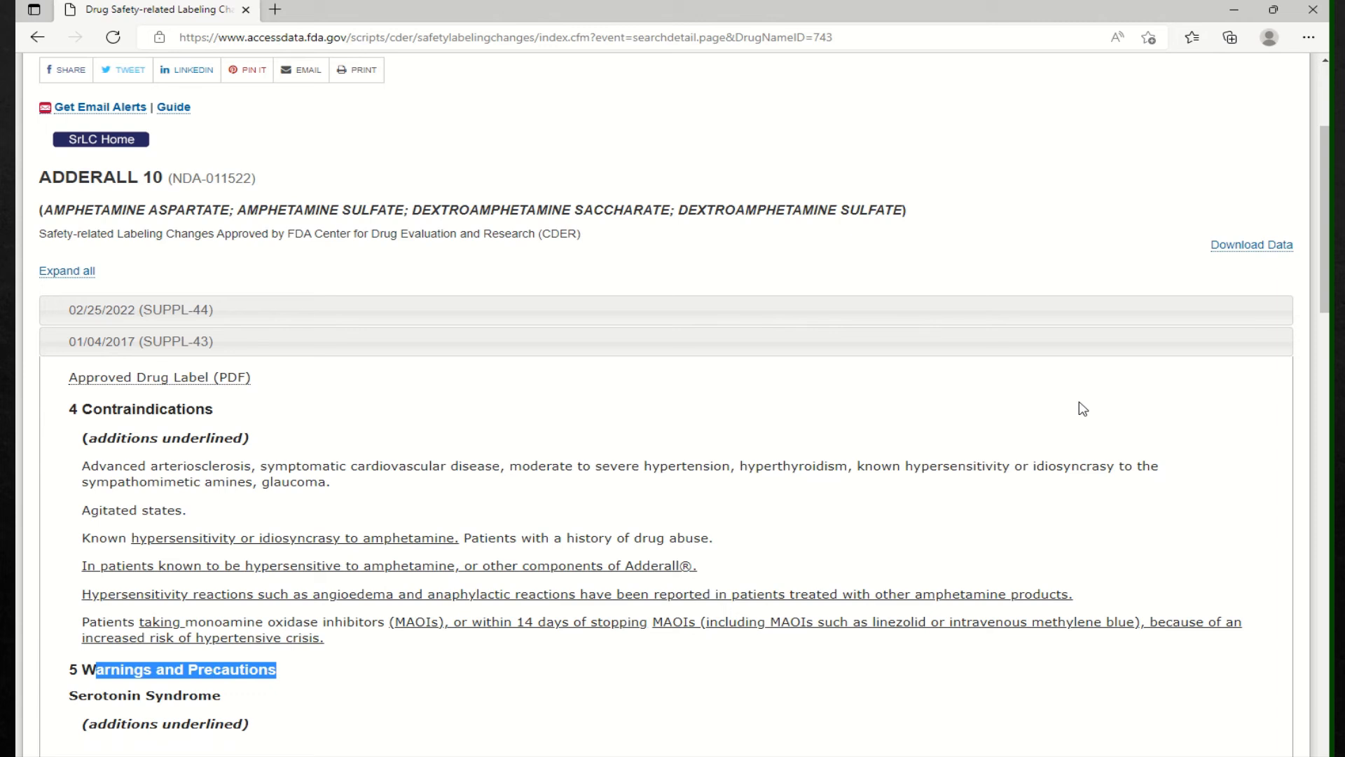
mouse_move(501, 558)
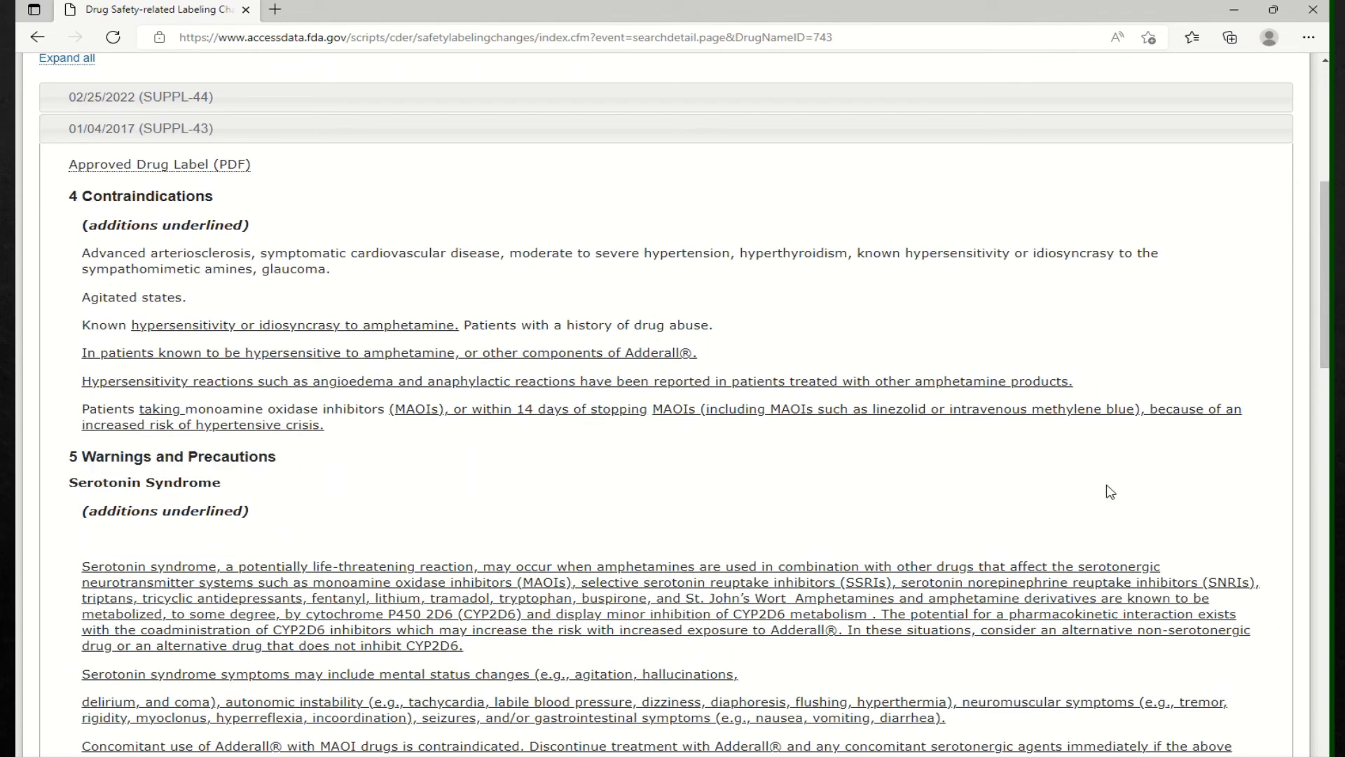
mouse_move(1326, 318)
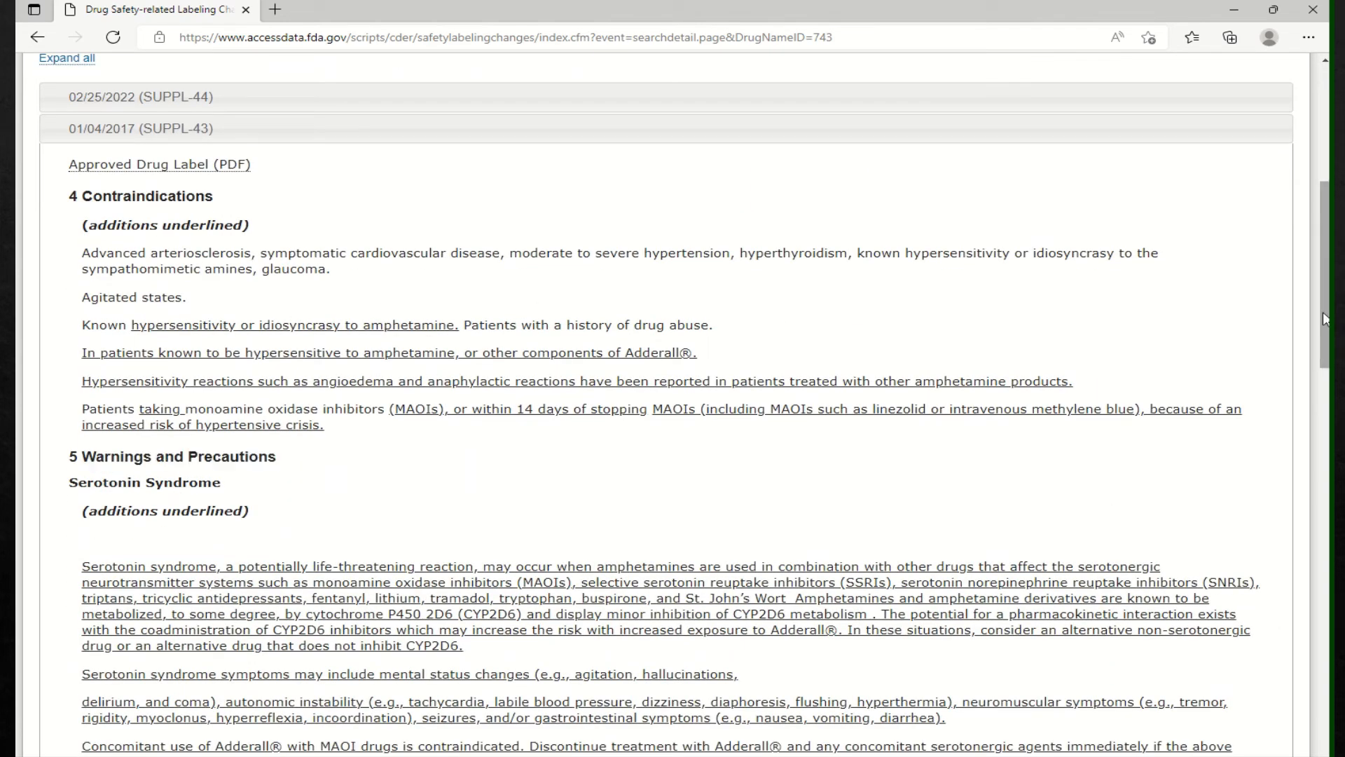
scroll(down, 3)
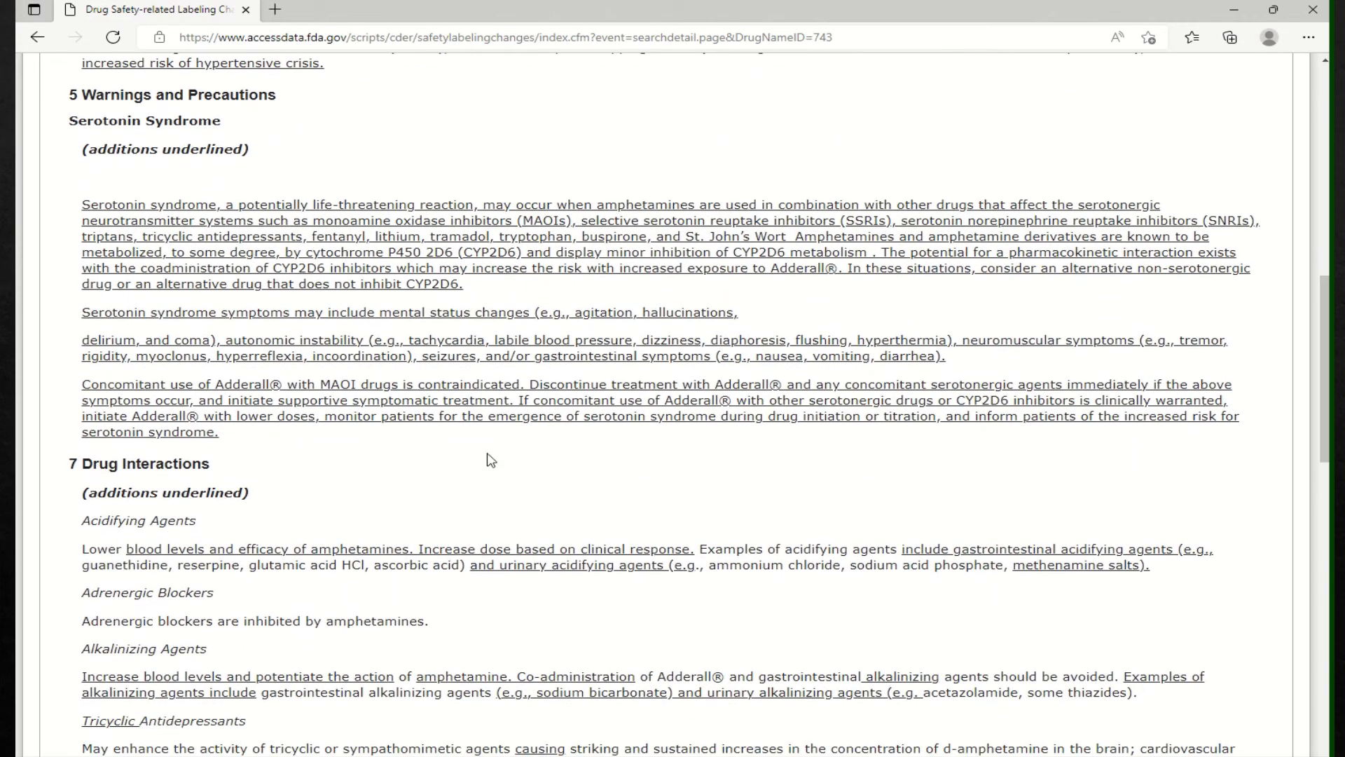
mouse_move(197, 534)
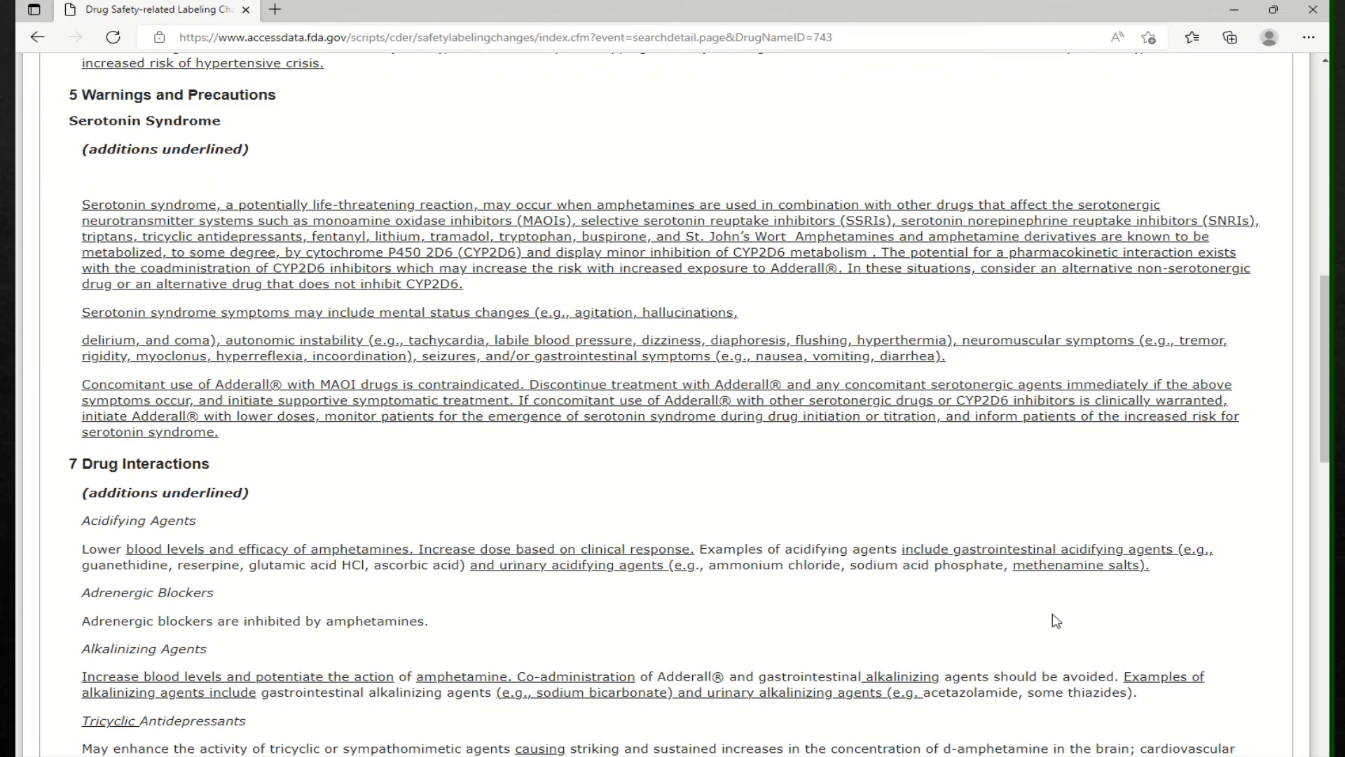
mouse_move(681, 663)
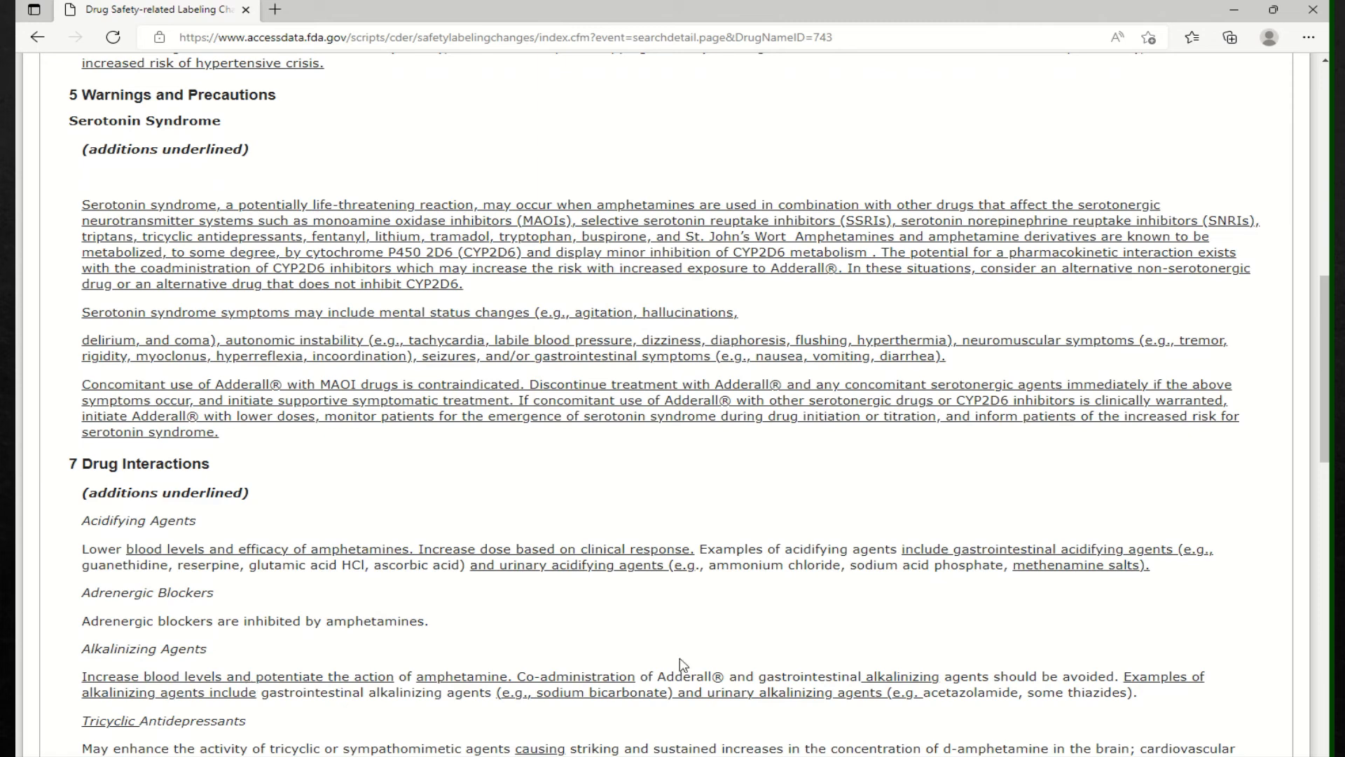
mouse_move(1034, 581)
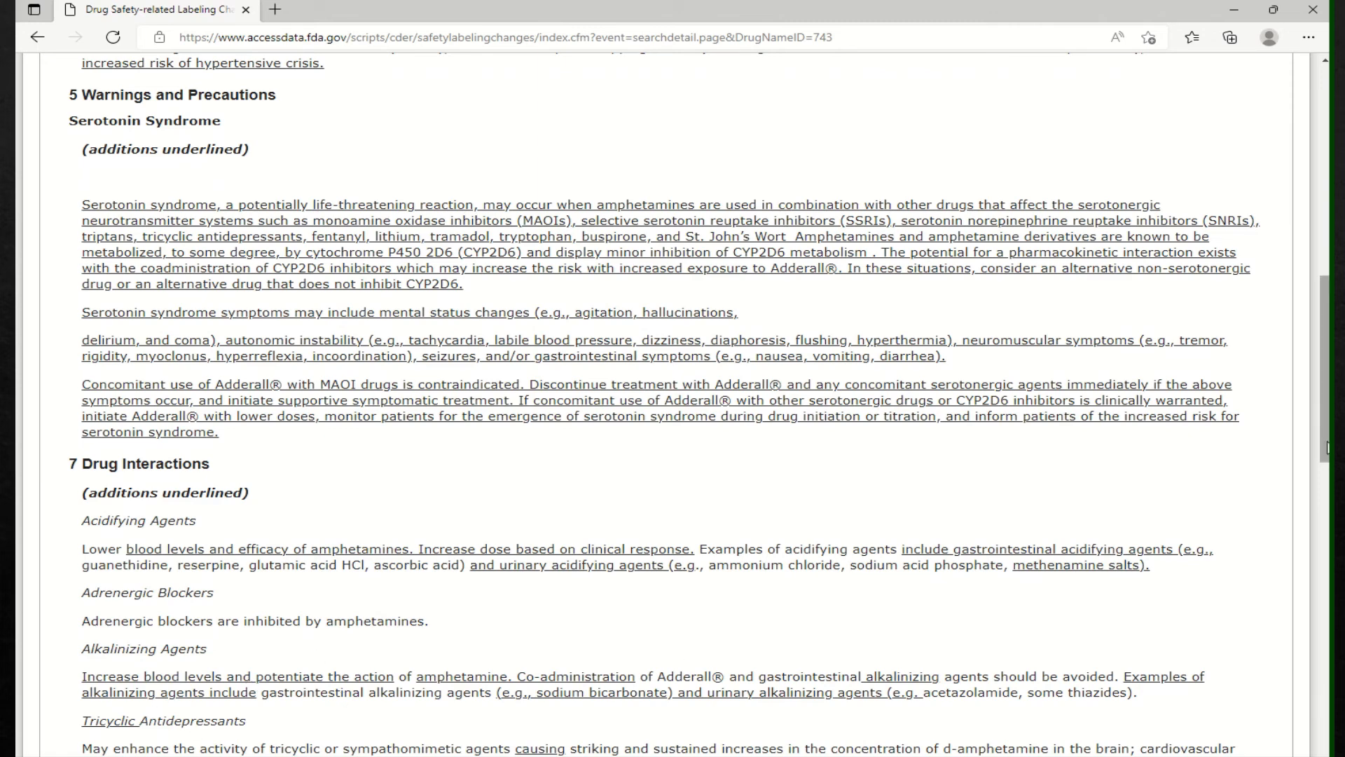
Step: Expand the 02/25/2022 (SUPPL-44) entry and highlight its intestinal ischemia adverse reaction
scroll(up, 3)
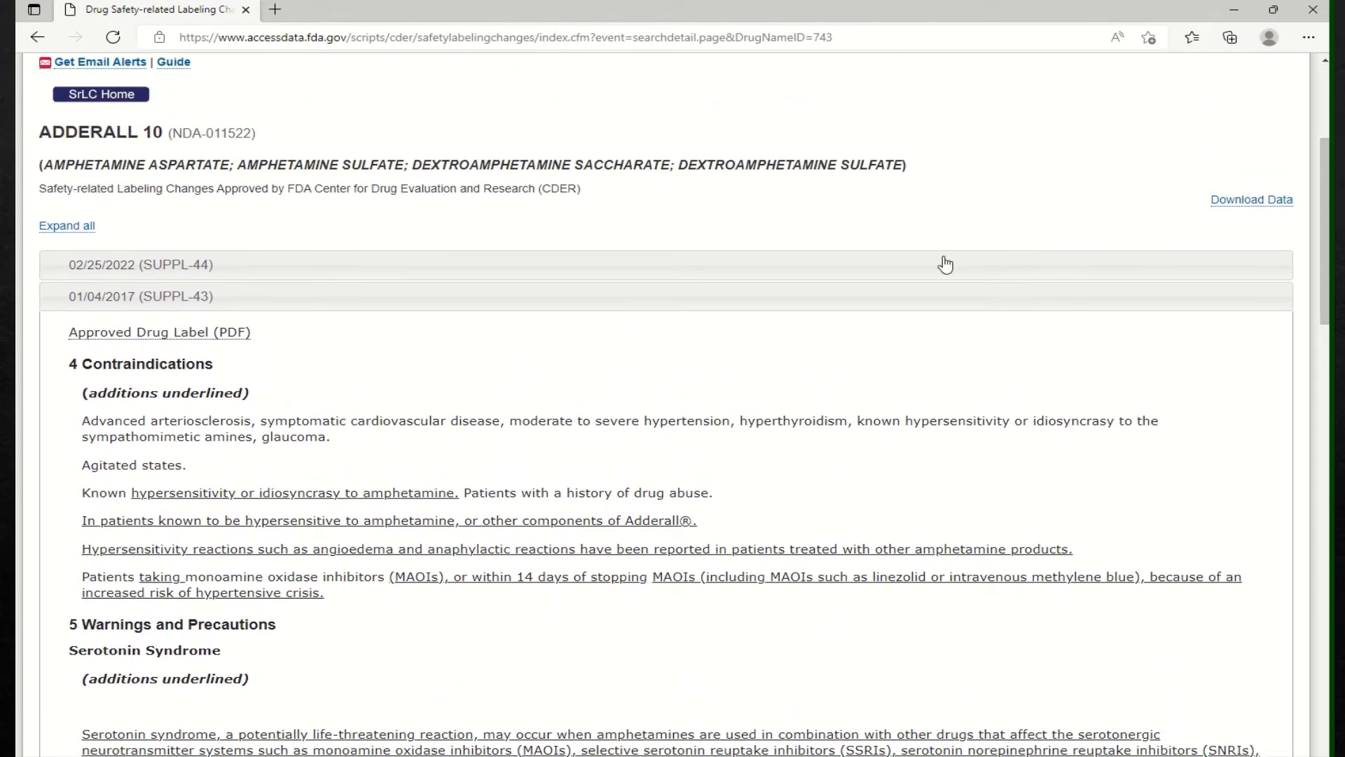
mouse_move(199, 275)
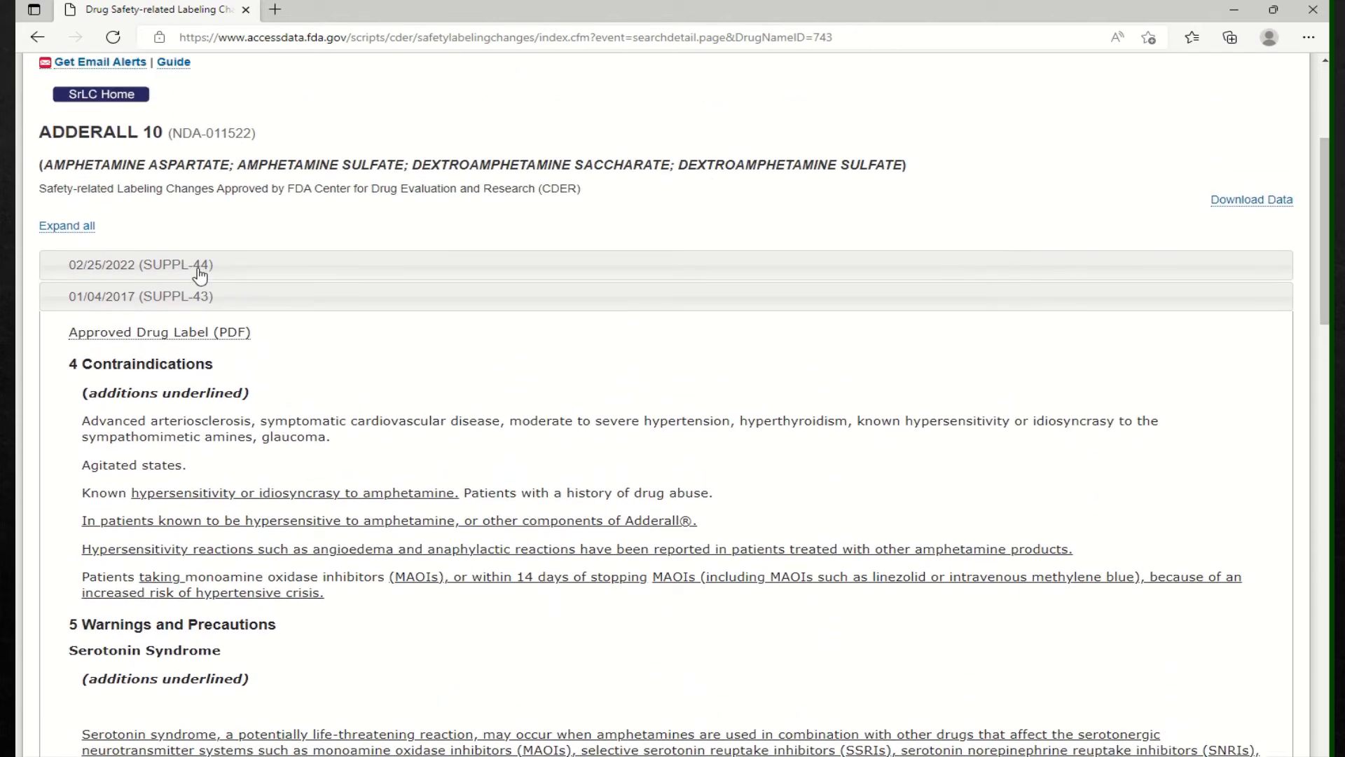
click(138, 265)
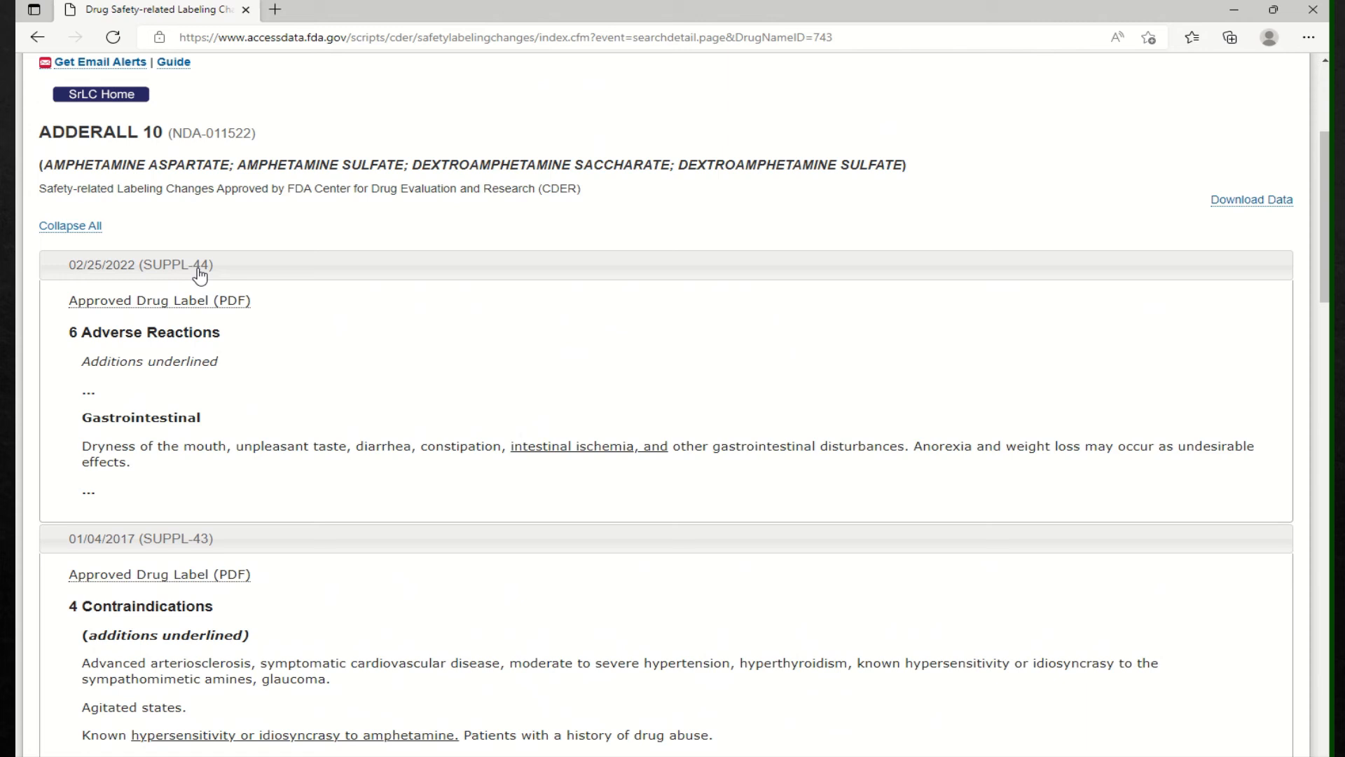
mouse_move(123, 376)
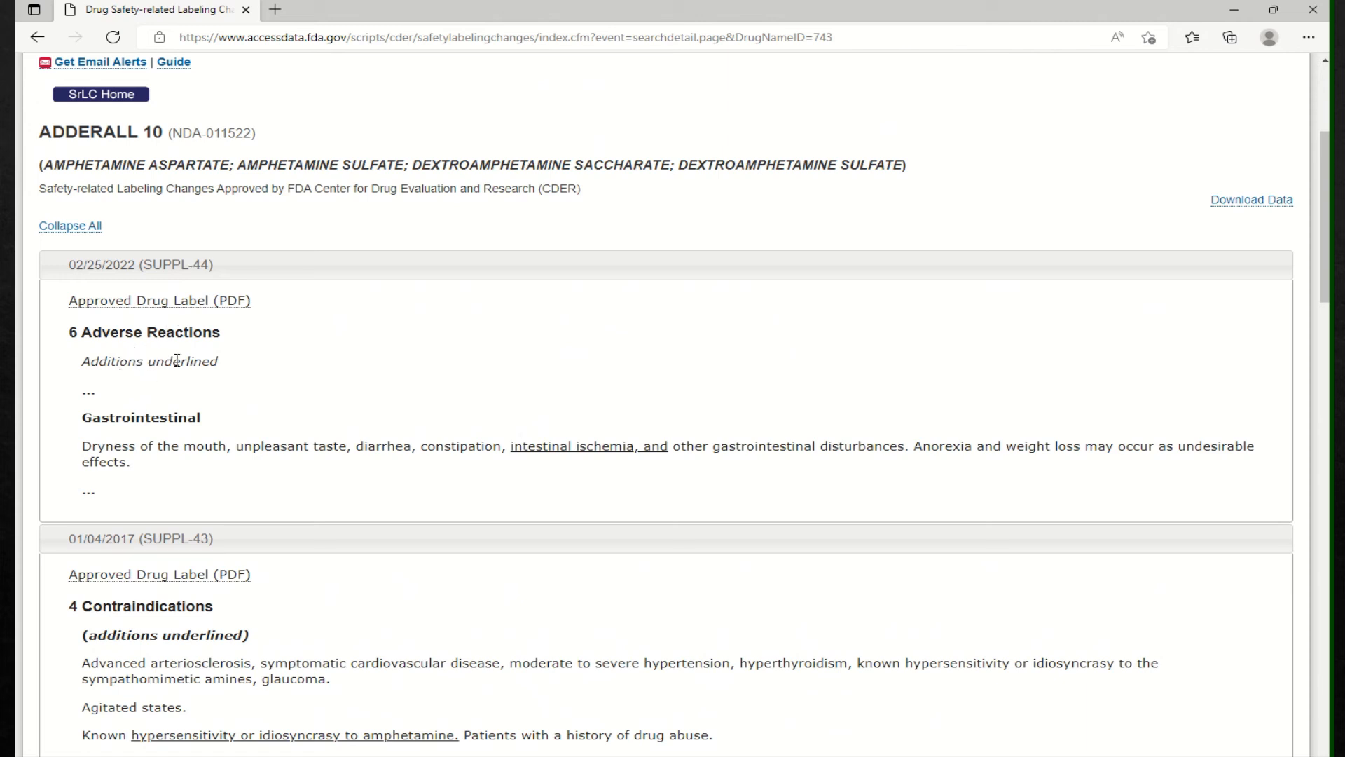
mouse_move(182, 382)
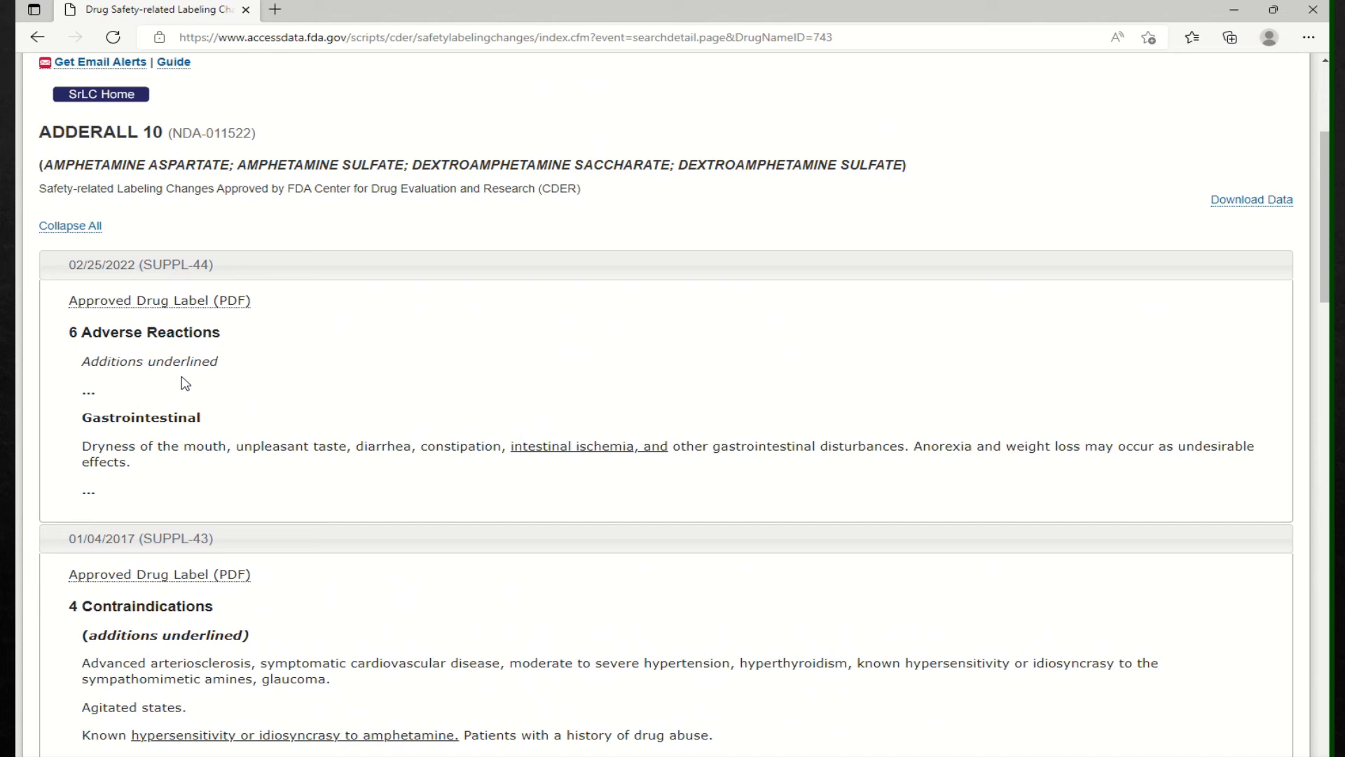
drag(511, 446, 611, 446)
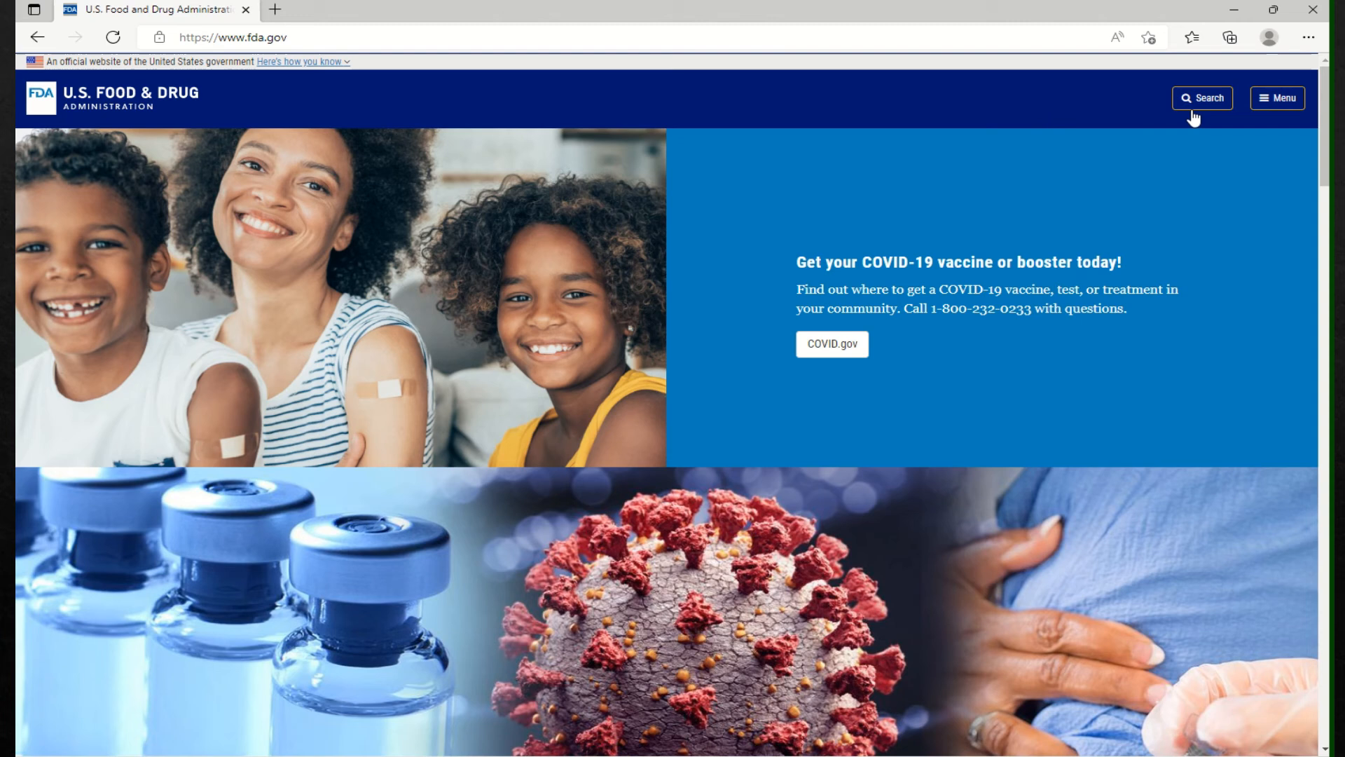
Step: Search the FDA site for adderall to list matching results
click(1201, 98)
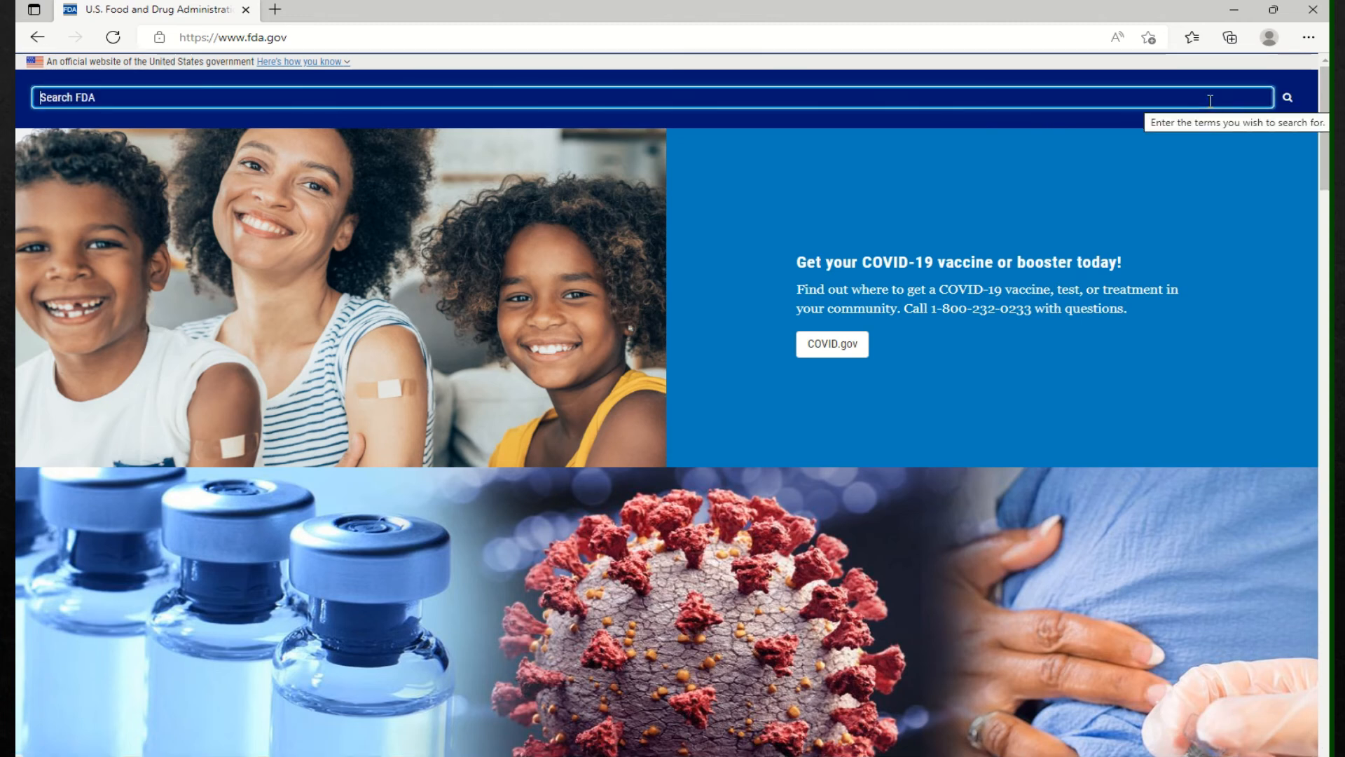
text(adderall)
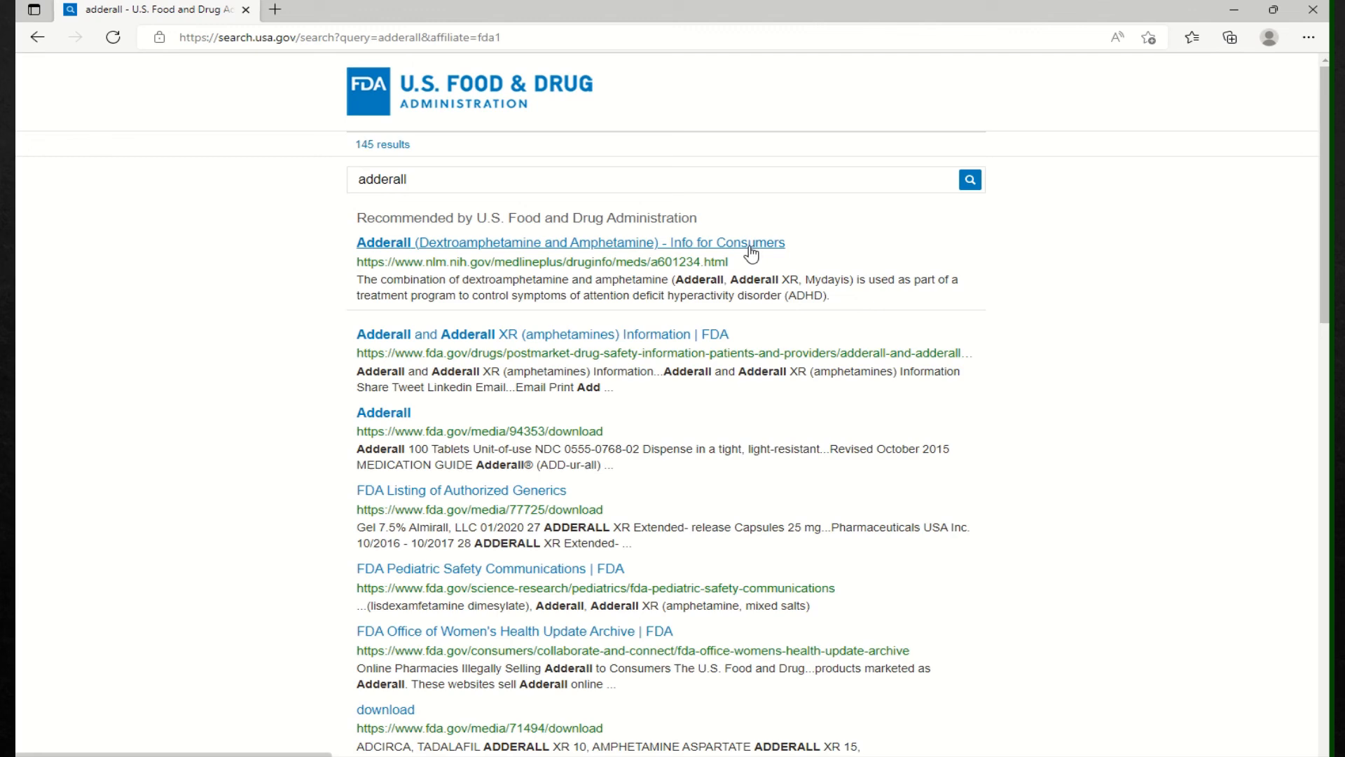
Step: View the MedlinePlus dextroamphetamine and amphetamine page's Important Warning, then return to PowerPoint
click(569, 242)
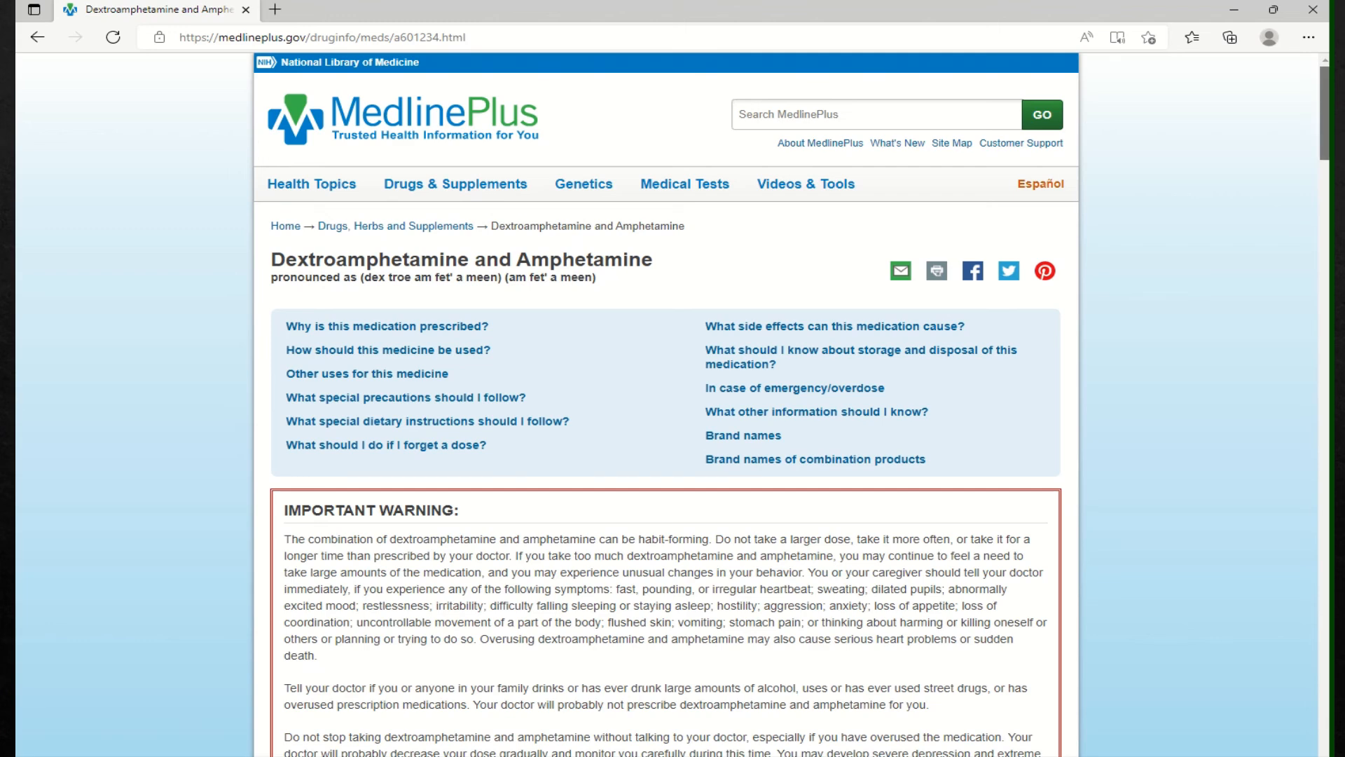
scroll(down, 3)
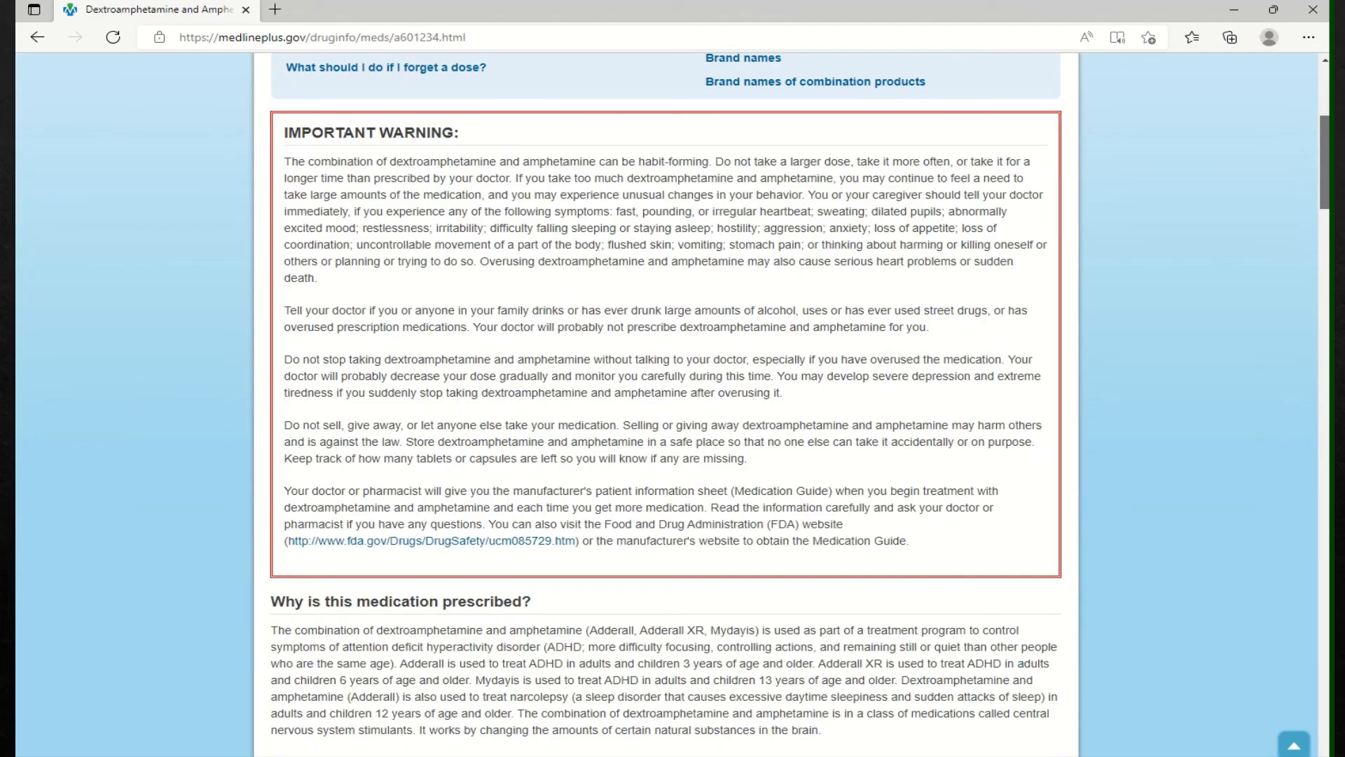
scroll(down, 3)
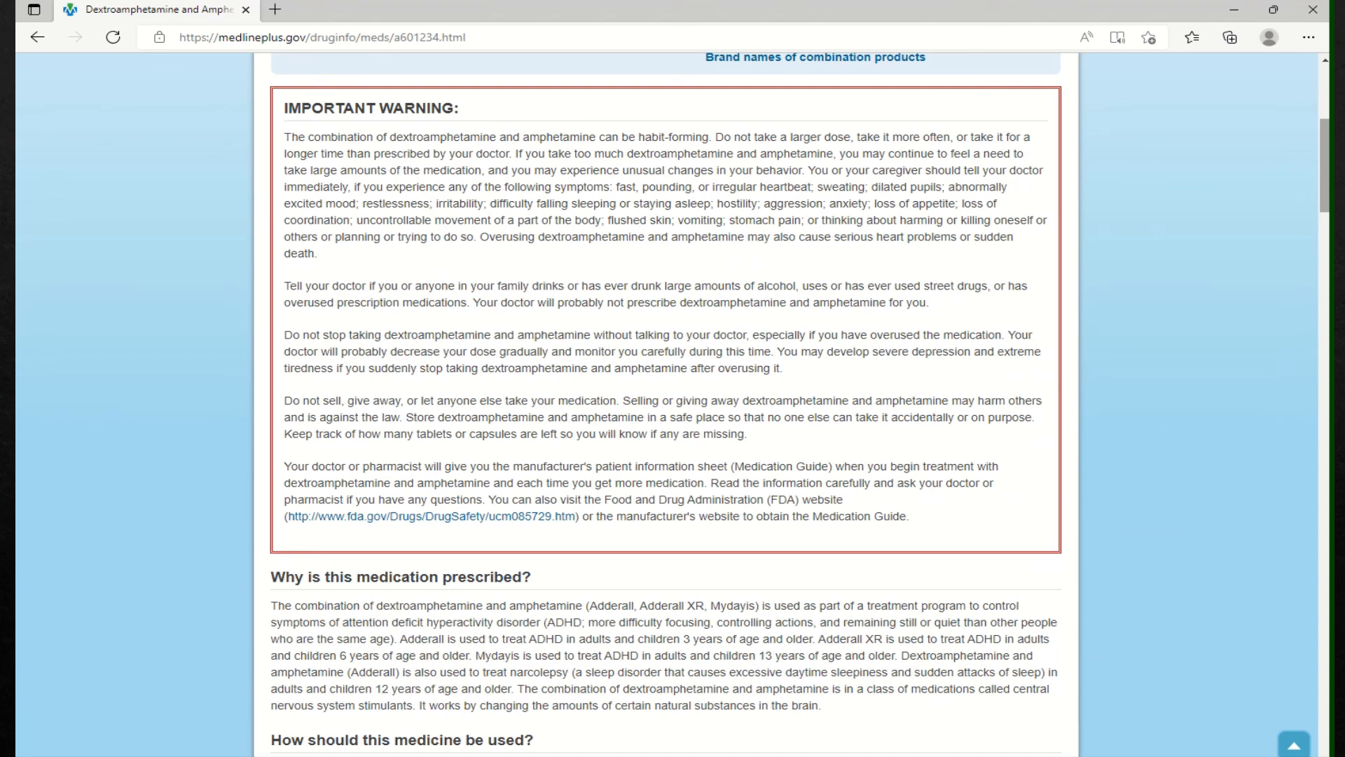
mouse_move(1023, 597)
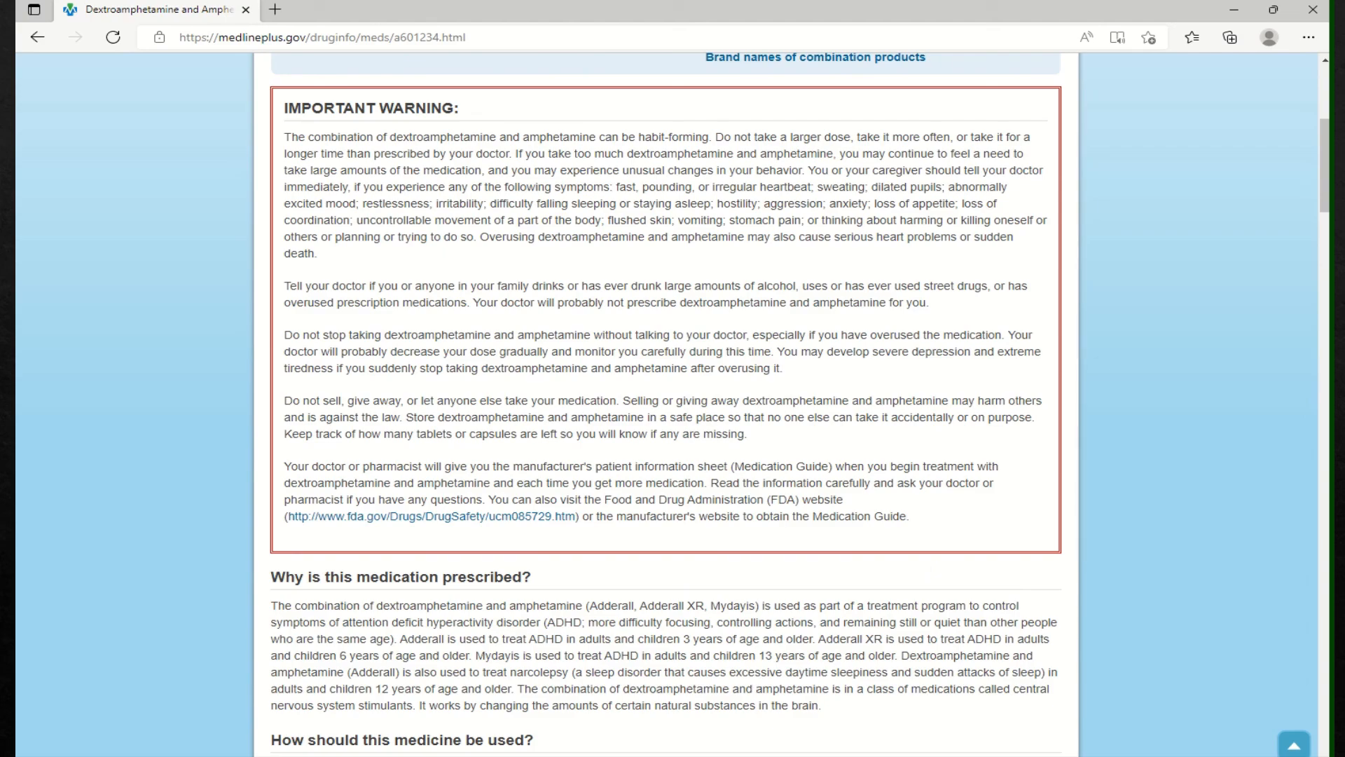
key(alt+tab)
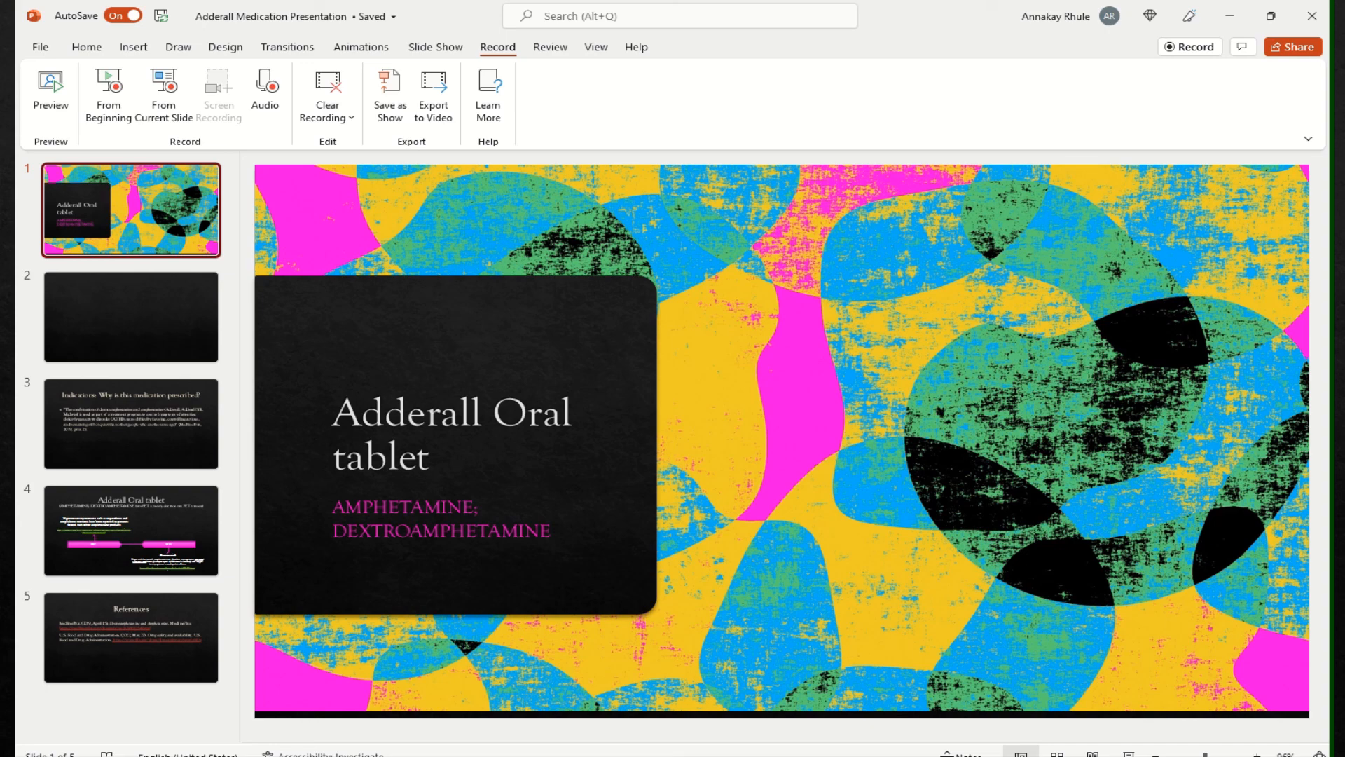
click(131, 636)
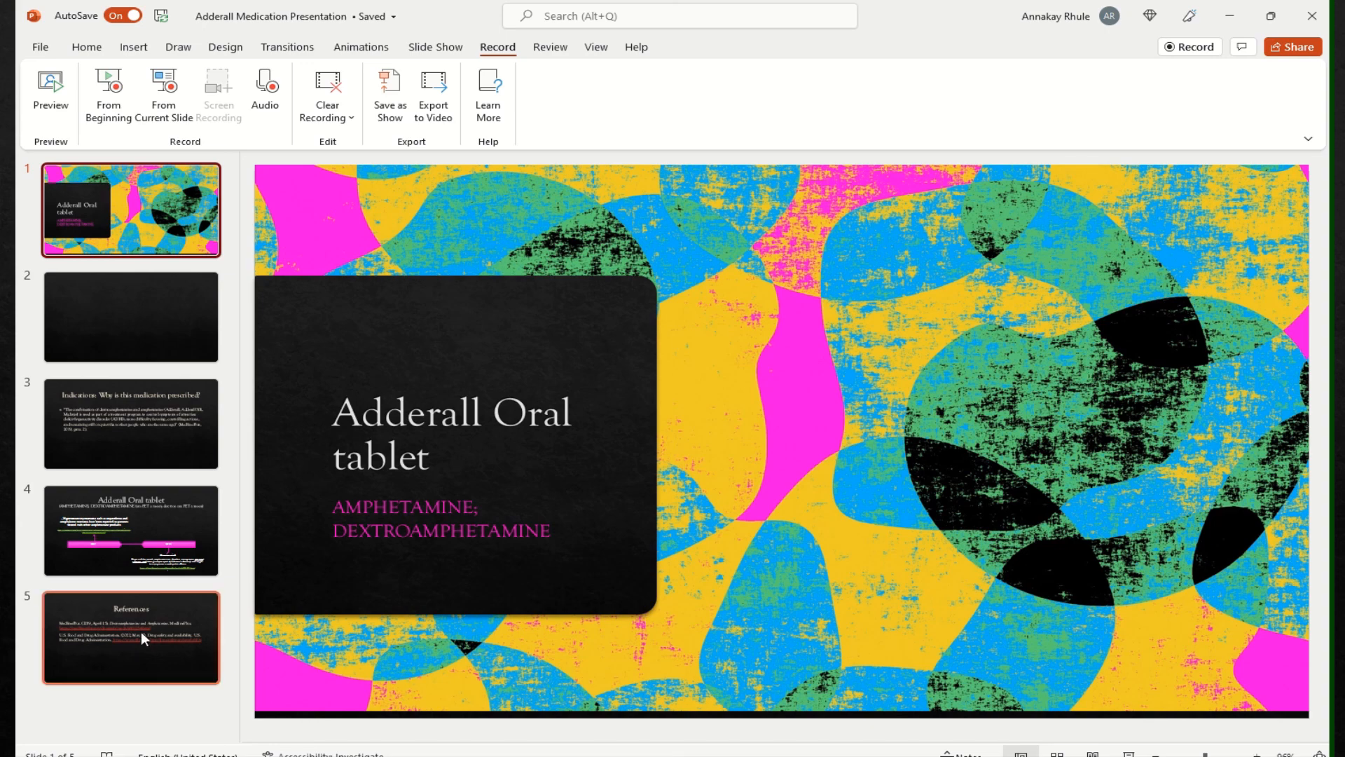
click(130, 636)
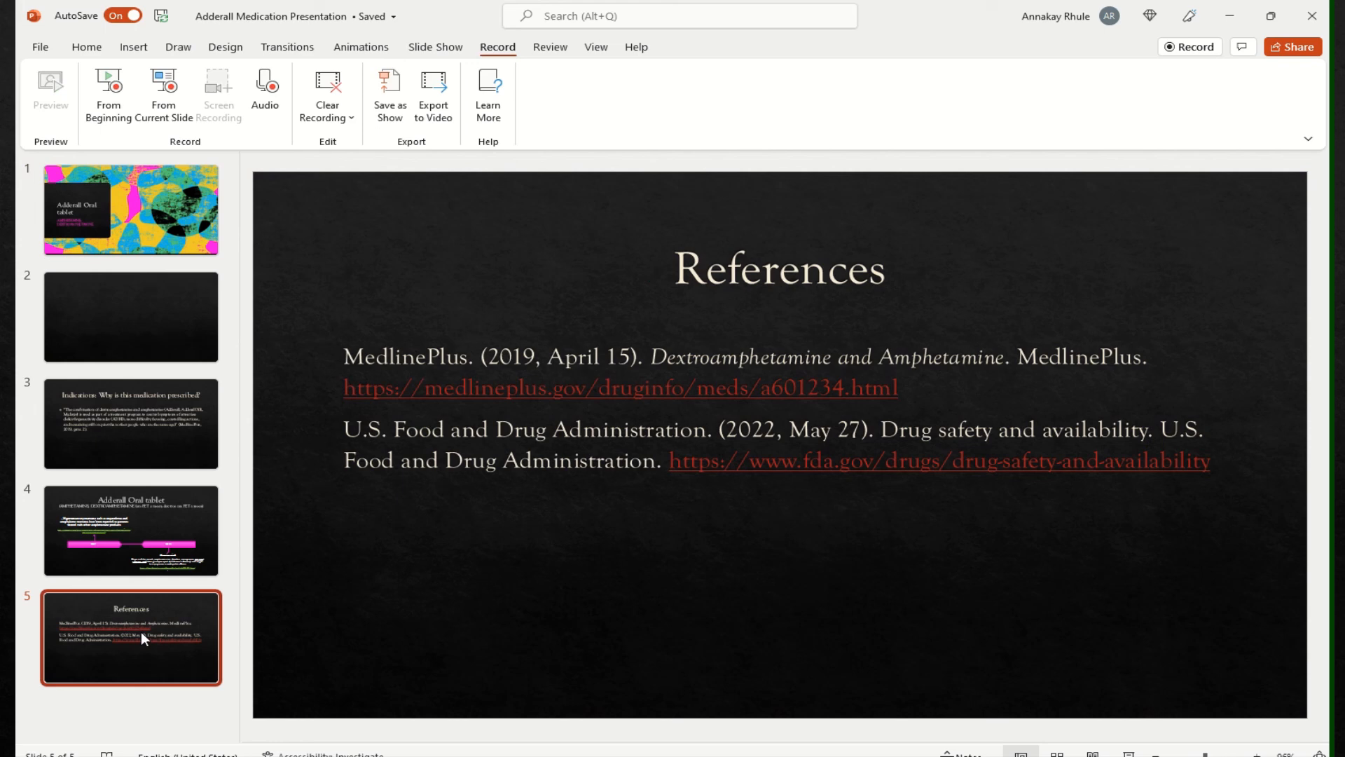
click(130, 209)
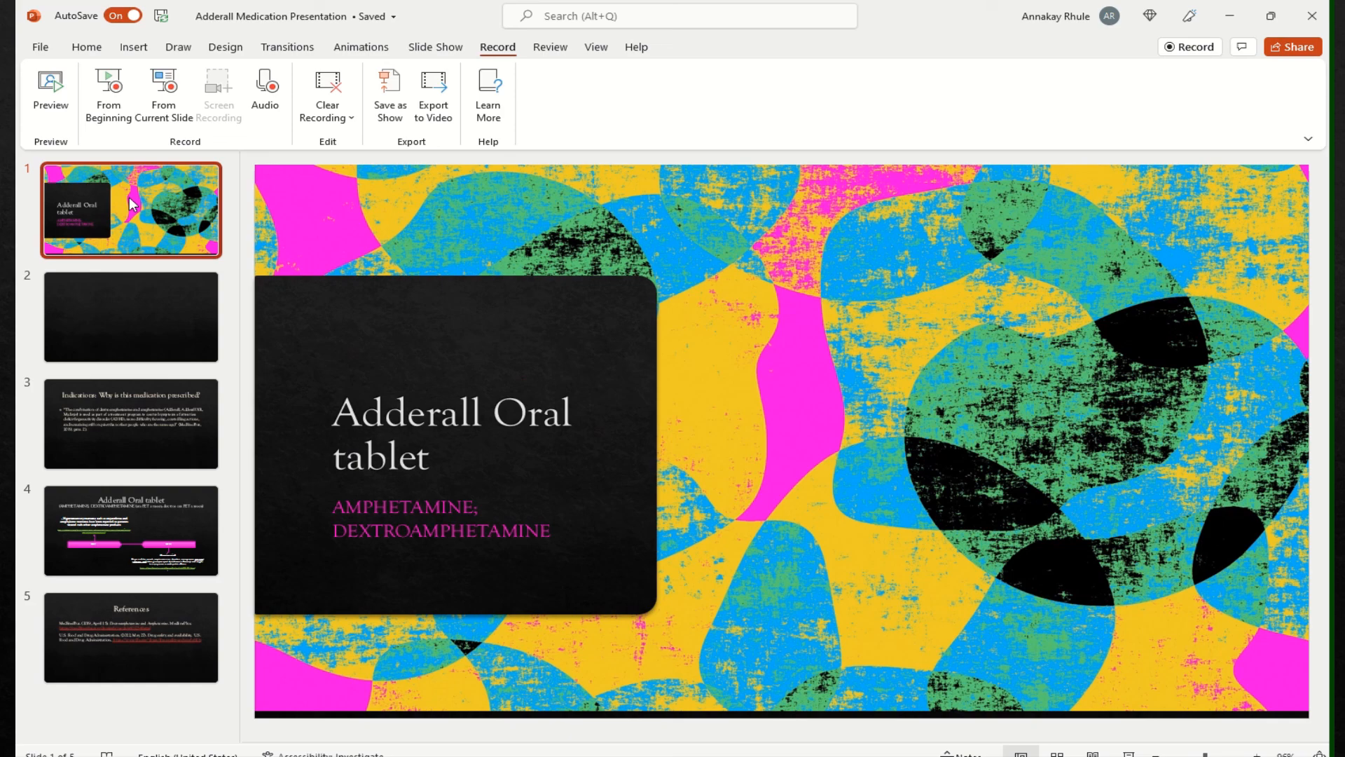